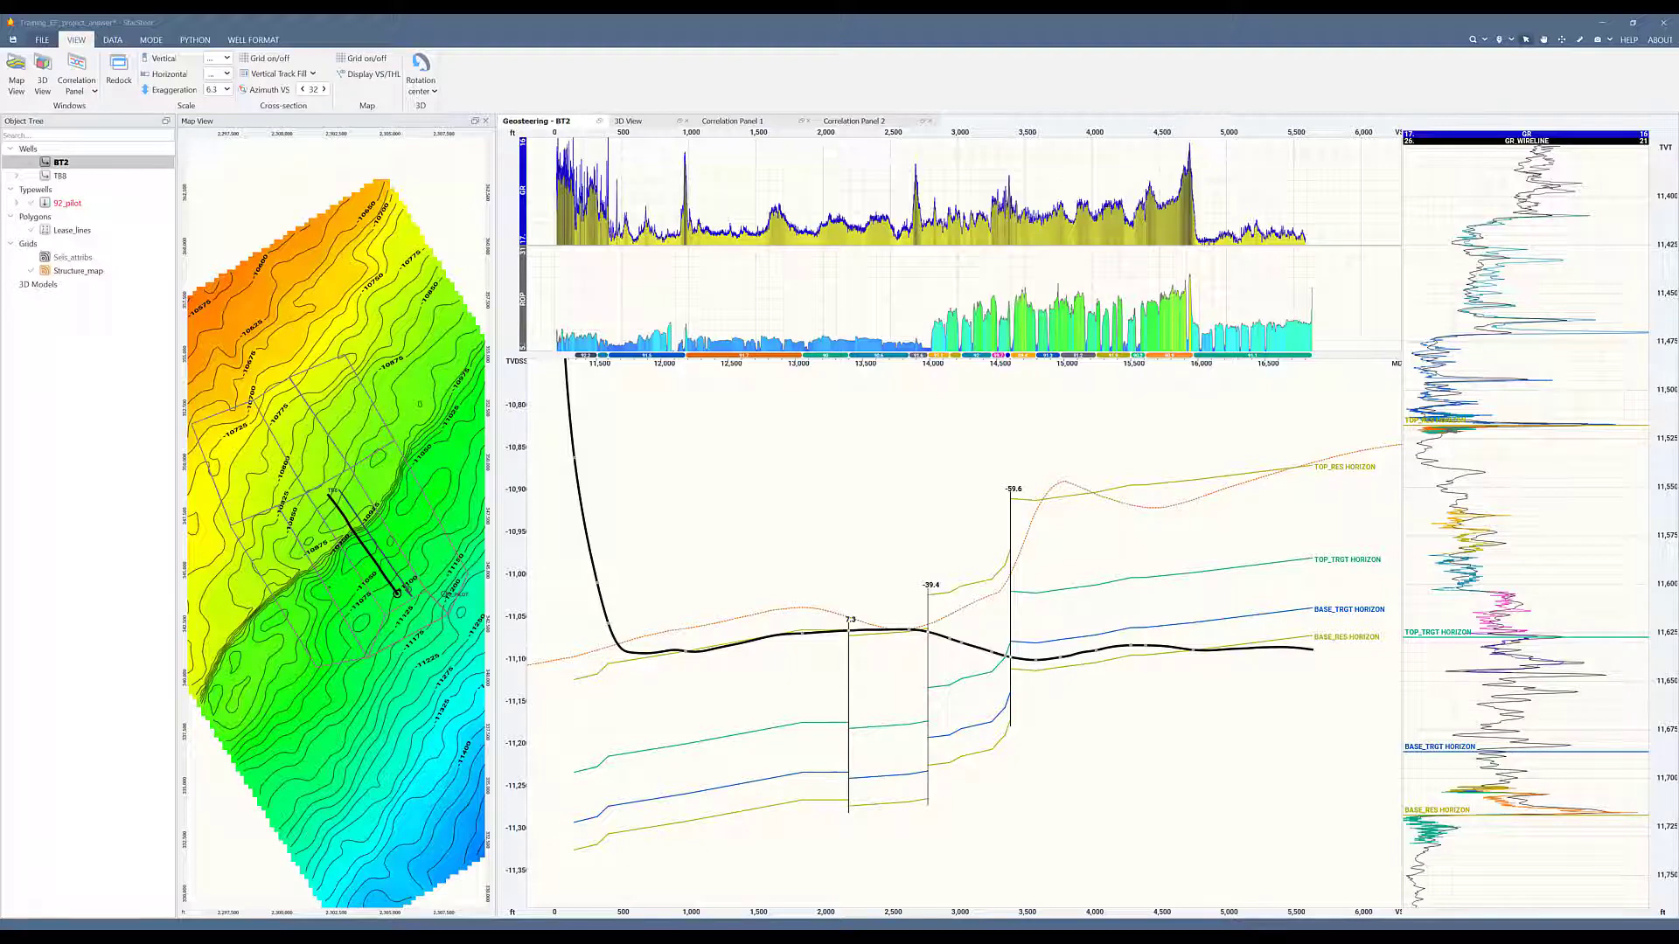
{"action": "mouse_move", "coordinate": [1365, 738]}
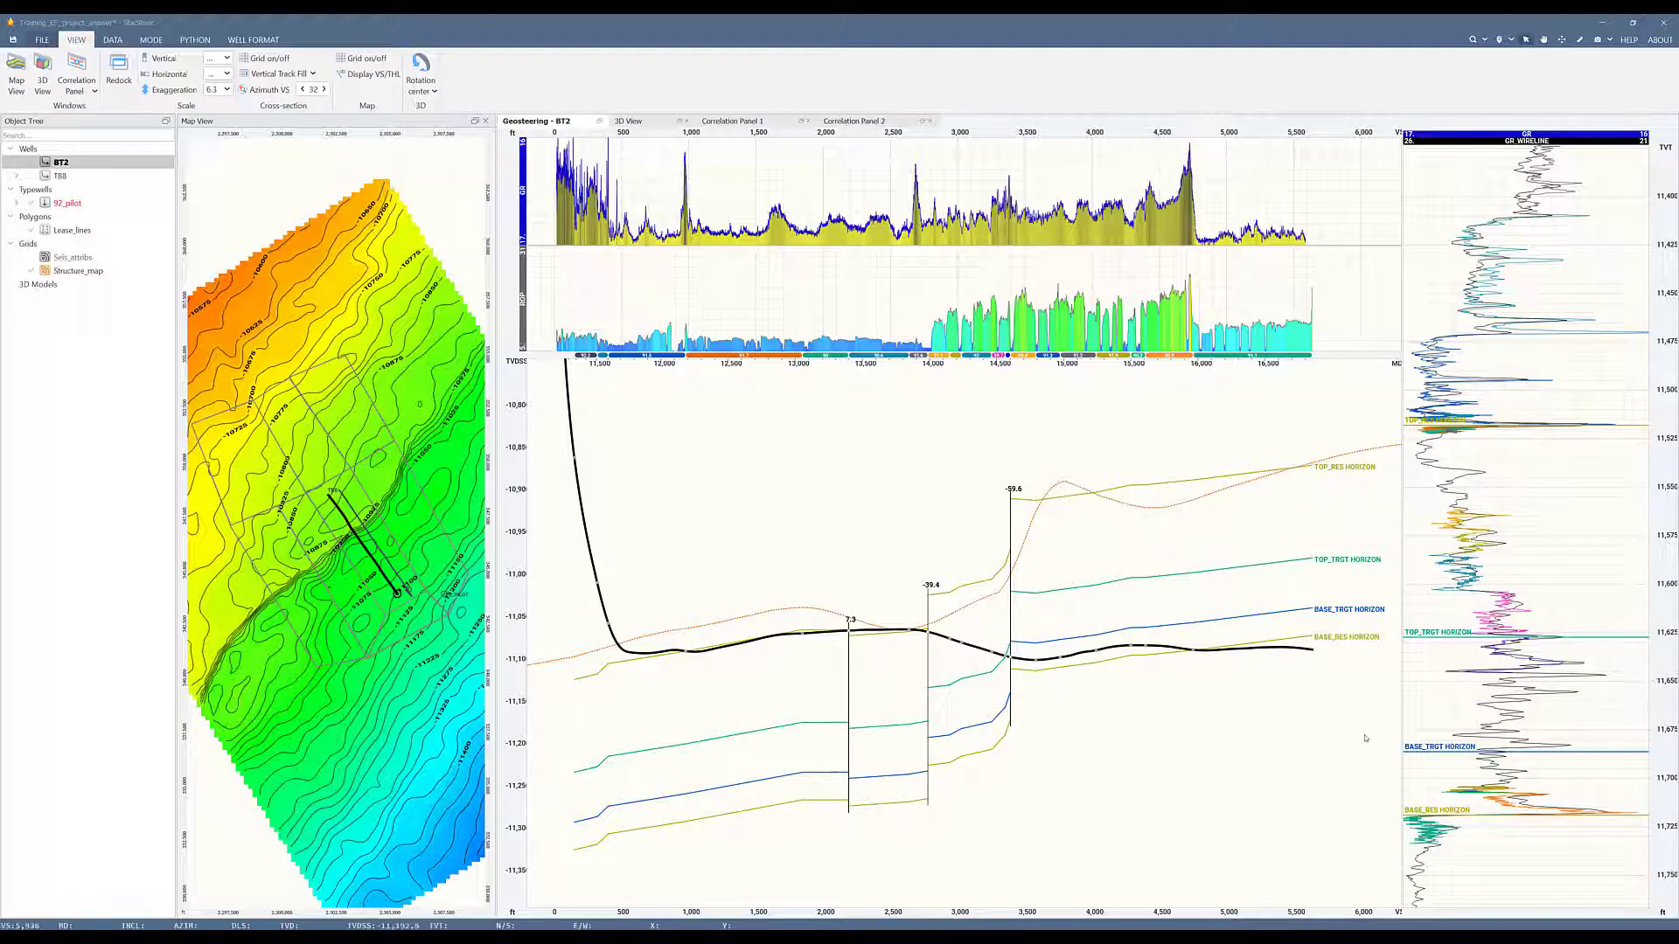
- Switch the geosteering cross-section from well BT2 to well TB8
{"action": "left_click", "coordinate": [77, 271]}
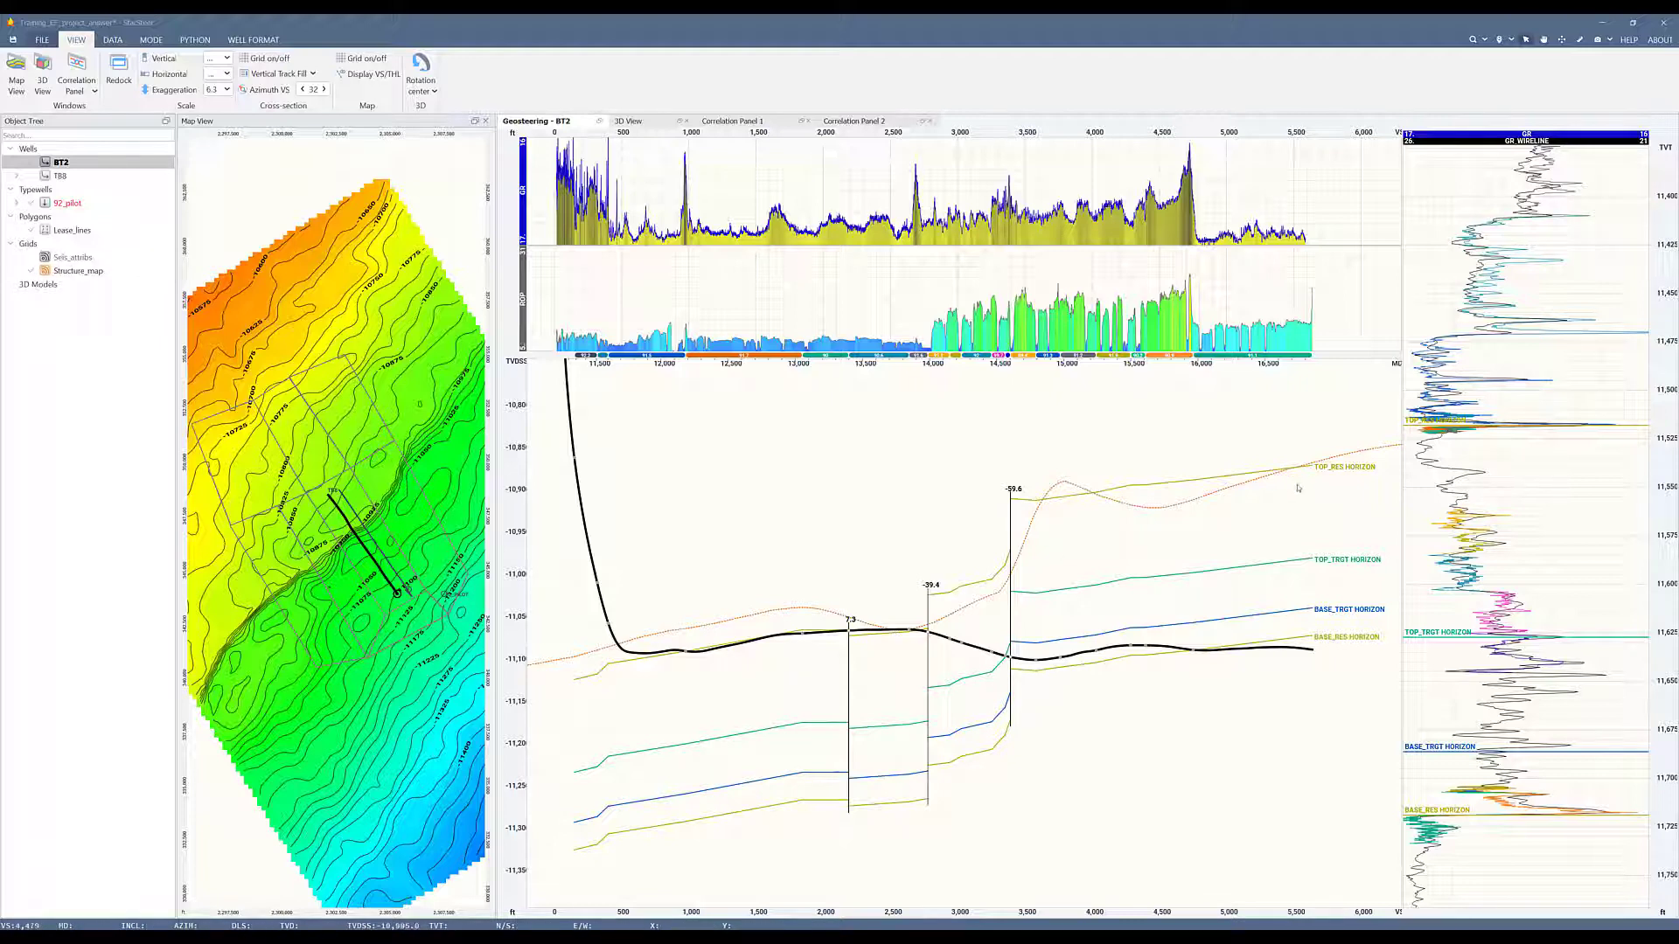
{"action": "mouse_move", "coordinate": [1160, 495]}
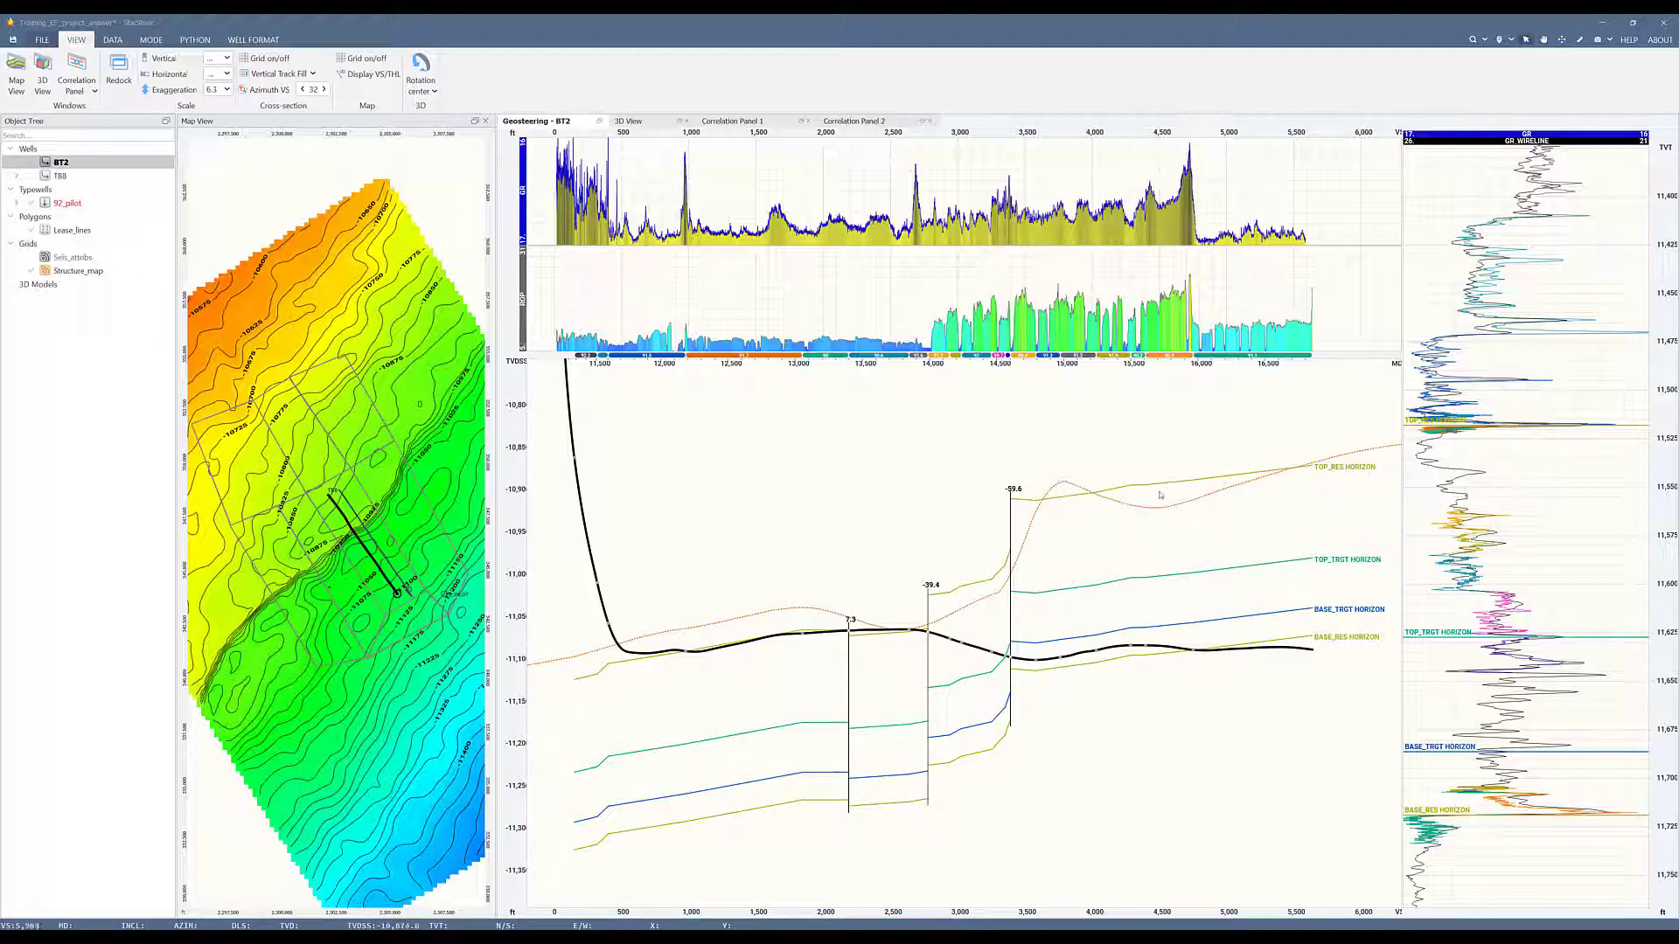
{"action": "left_click", "coordinate": [62, 176]}
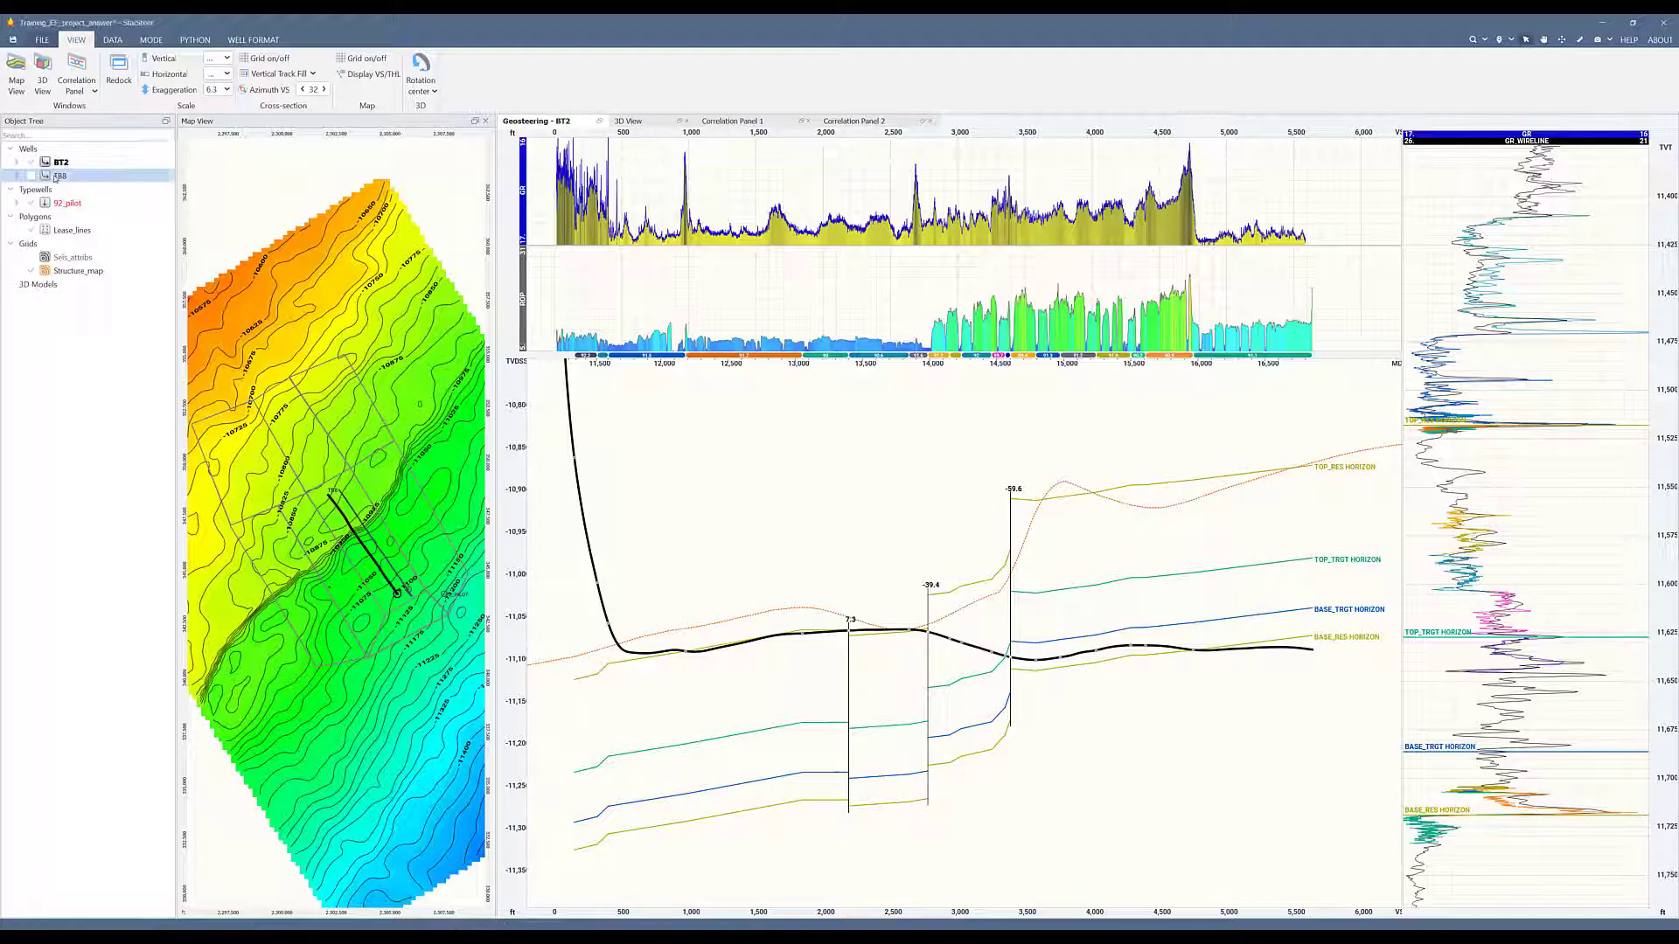
{"action": "left_click", "coordinate": [61, 175]}
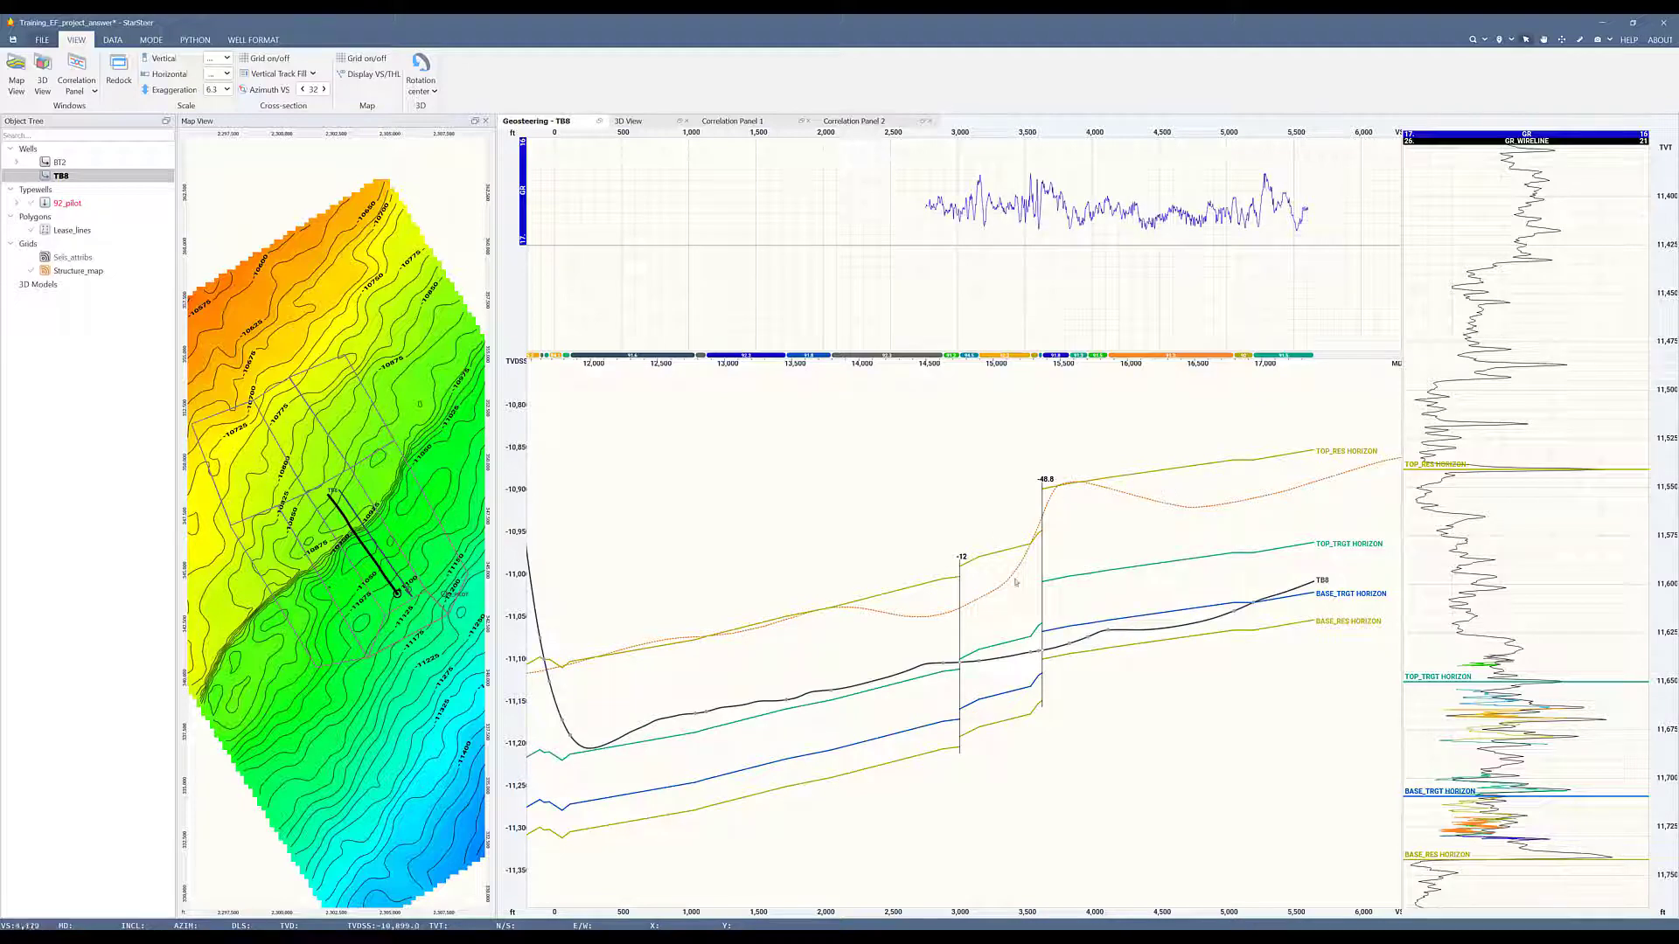
{"action": "mouse_move", "coordinate": [685, 653]}
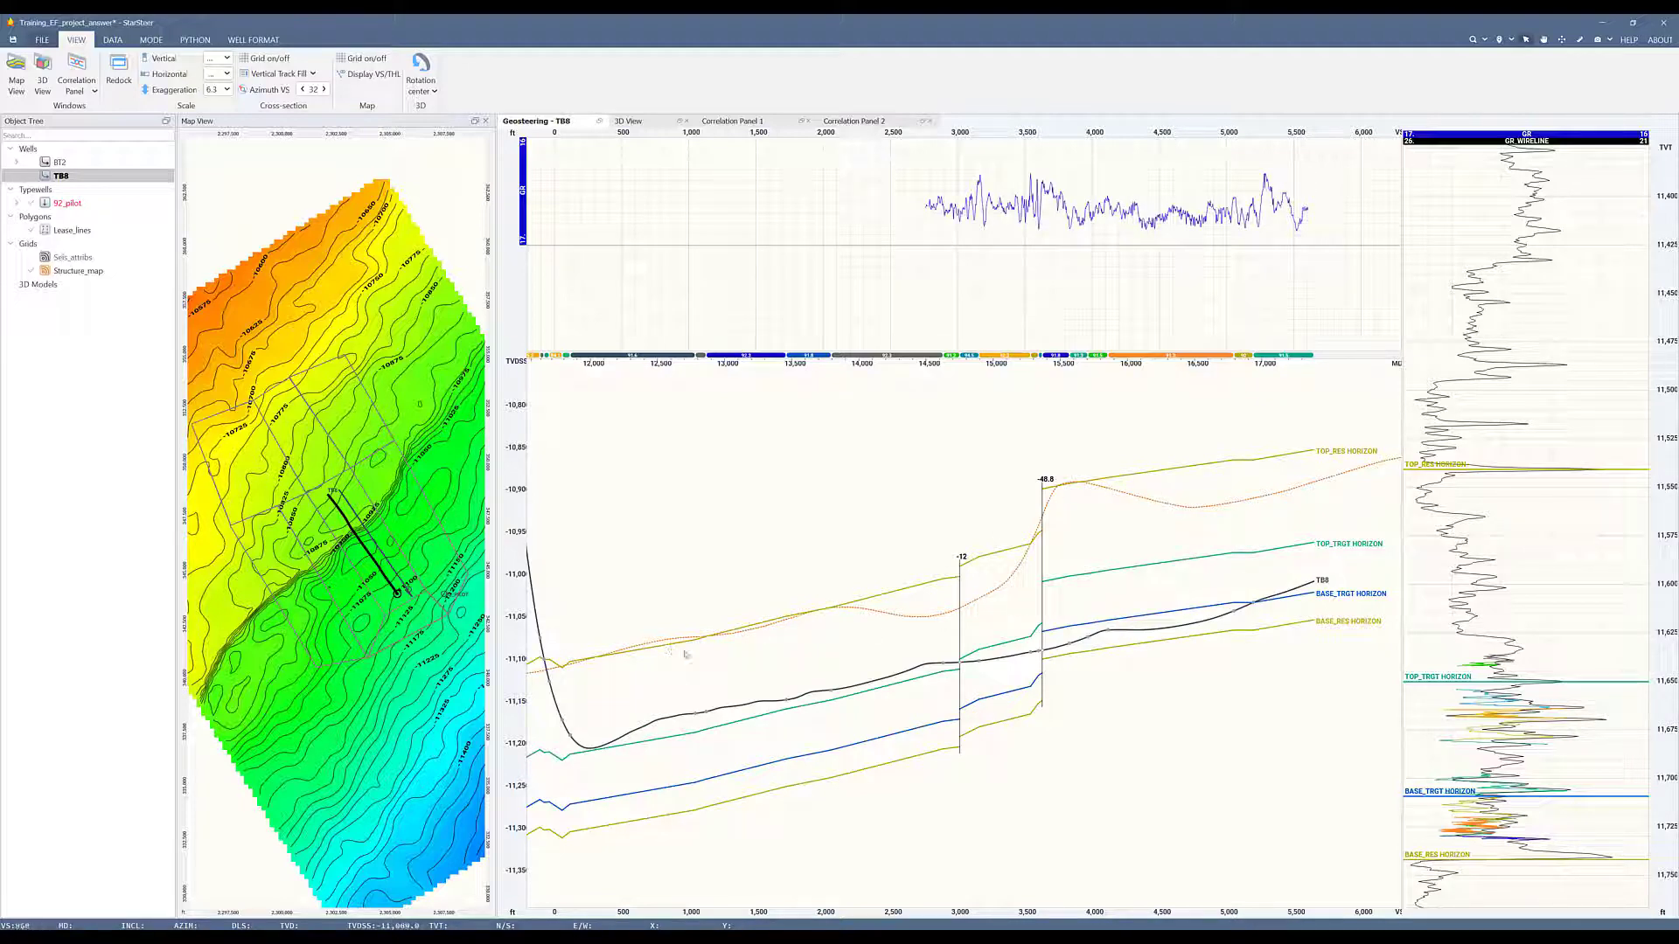
{"action": "mouse_move", "coordinate": [685, 654]}
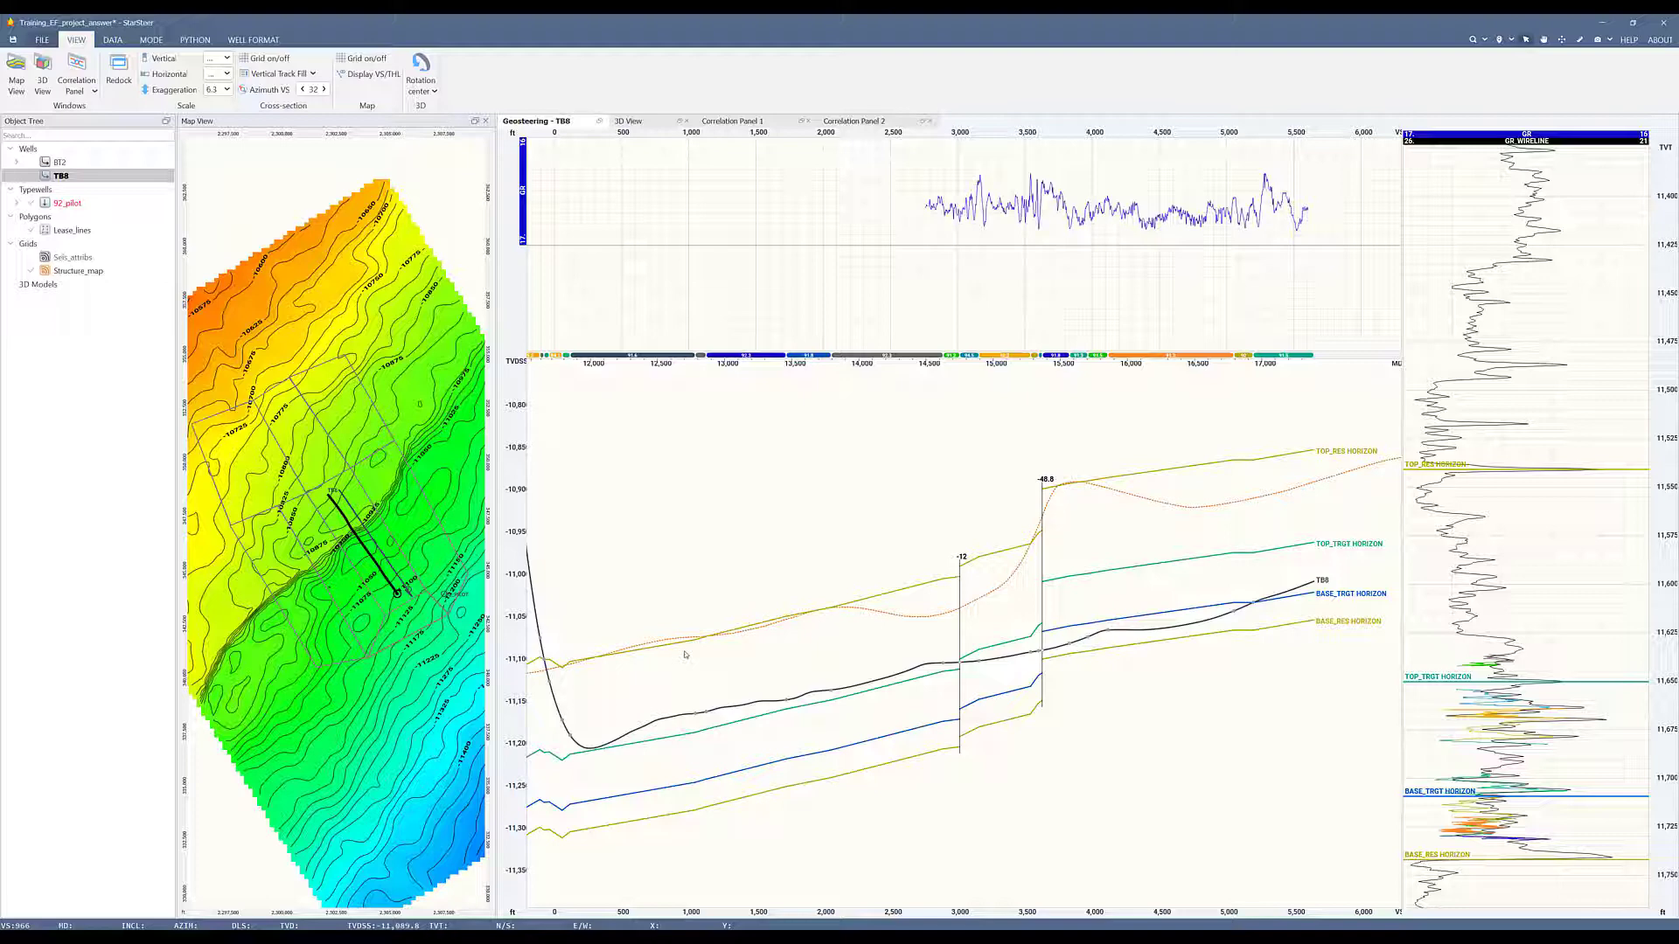
{"action": "mouse_move", "coordinate": [1072, 547]}
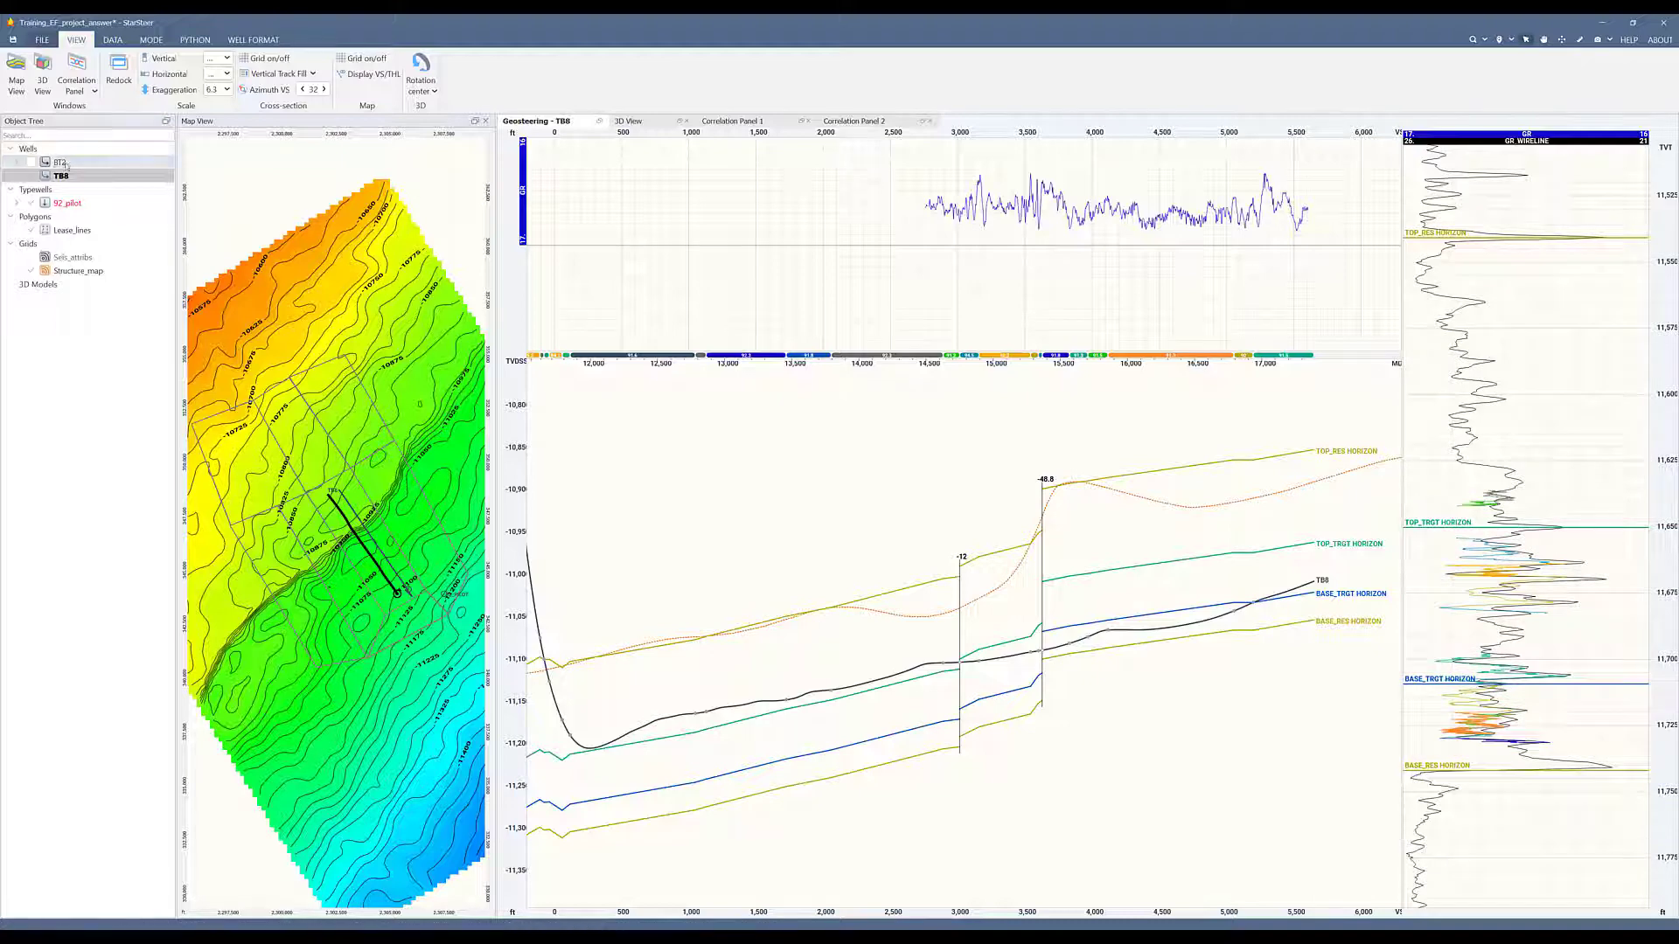
{"action": "left_click", "coordinate": [61, 162]}
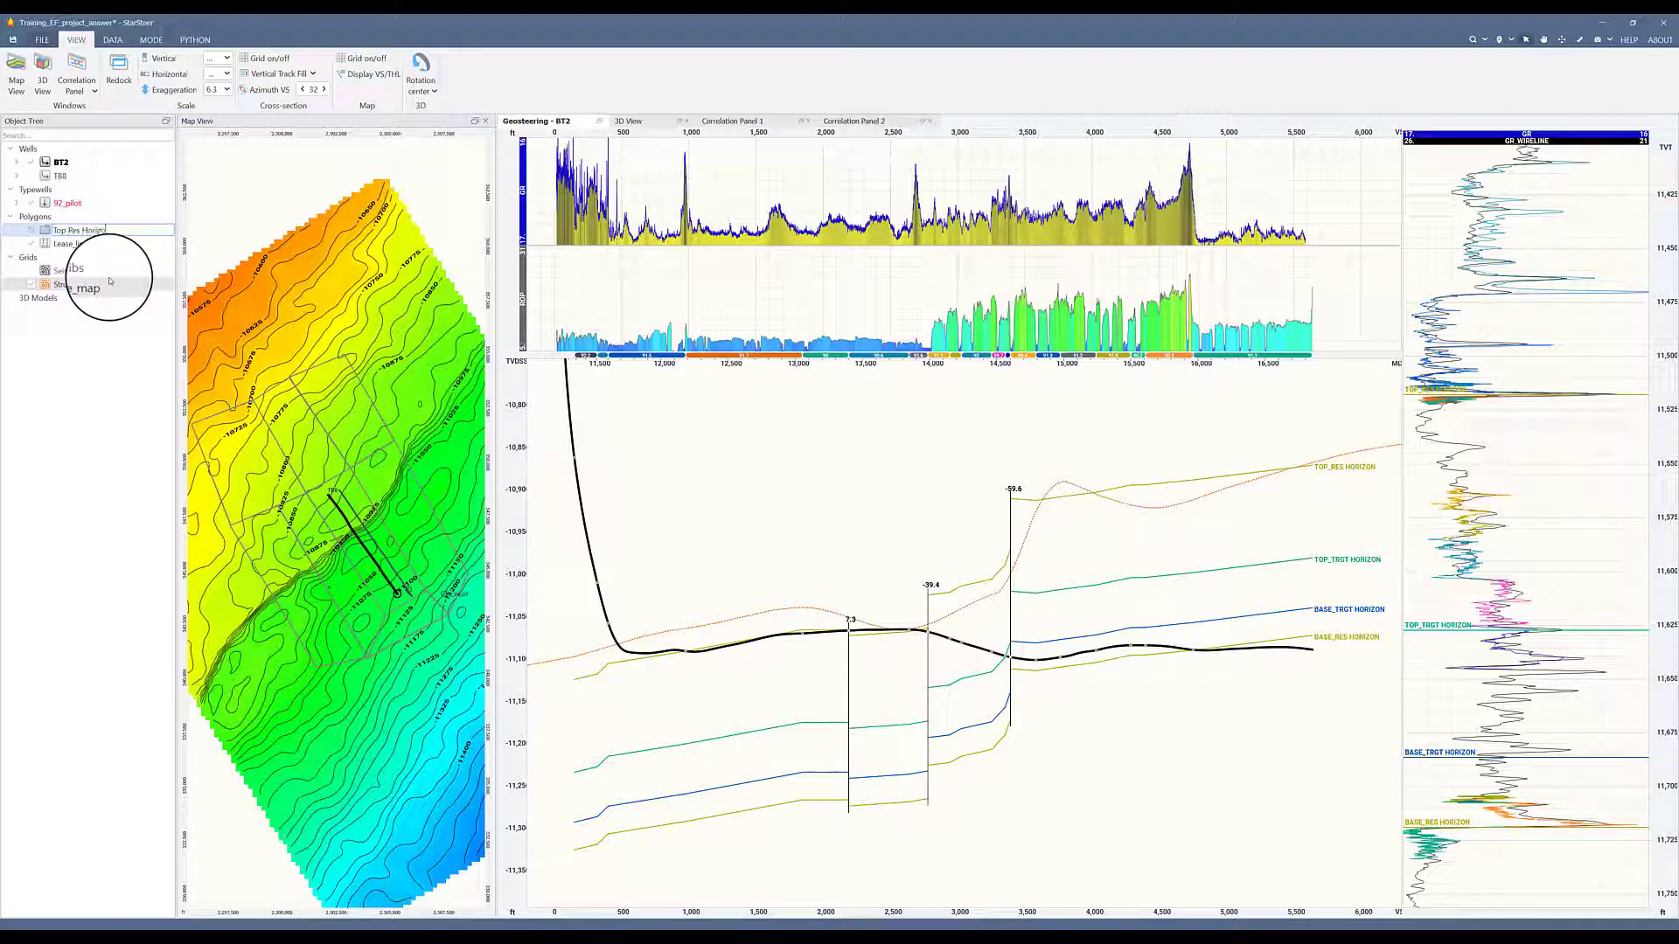
- Convert BT2's Interpretation1 Top_Res horizon to points and select the new BT2_Top_Res point set
{"action": "left_click", "coordinate": [17, 148]}
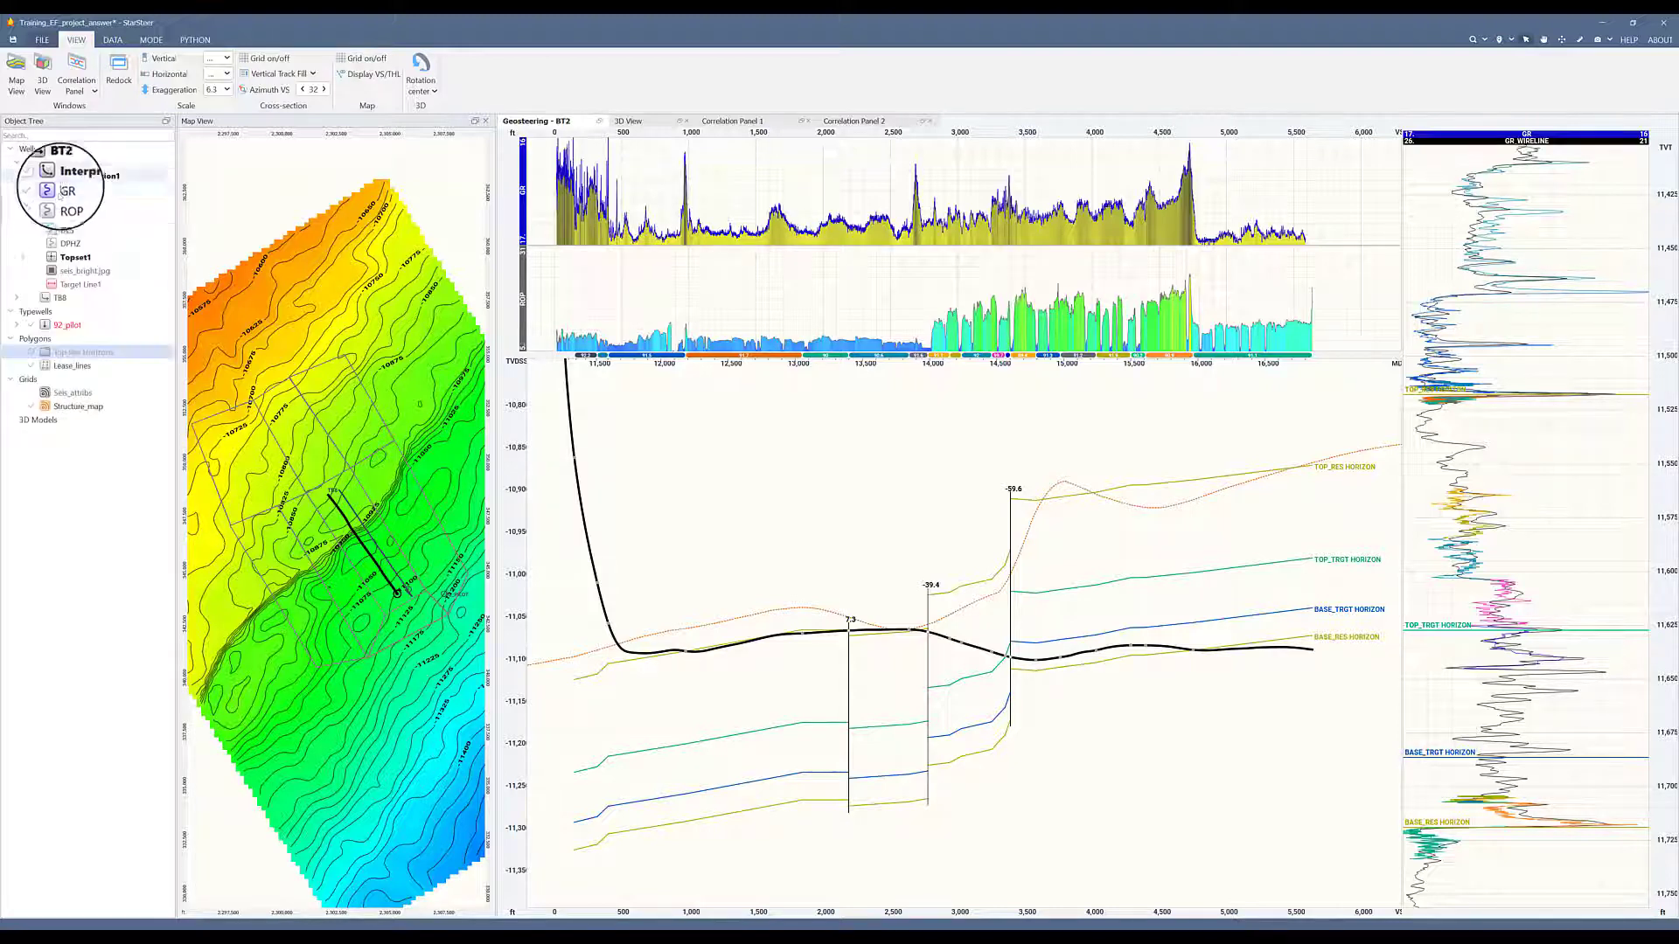
{"action": "left_click", "coordinate": [24, 168]}
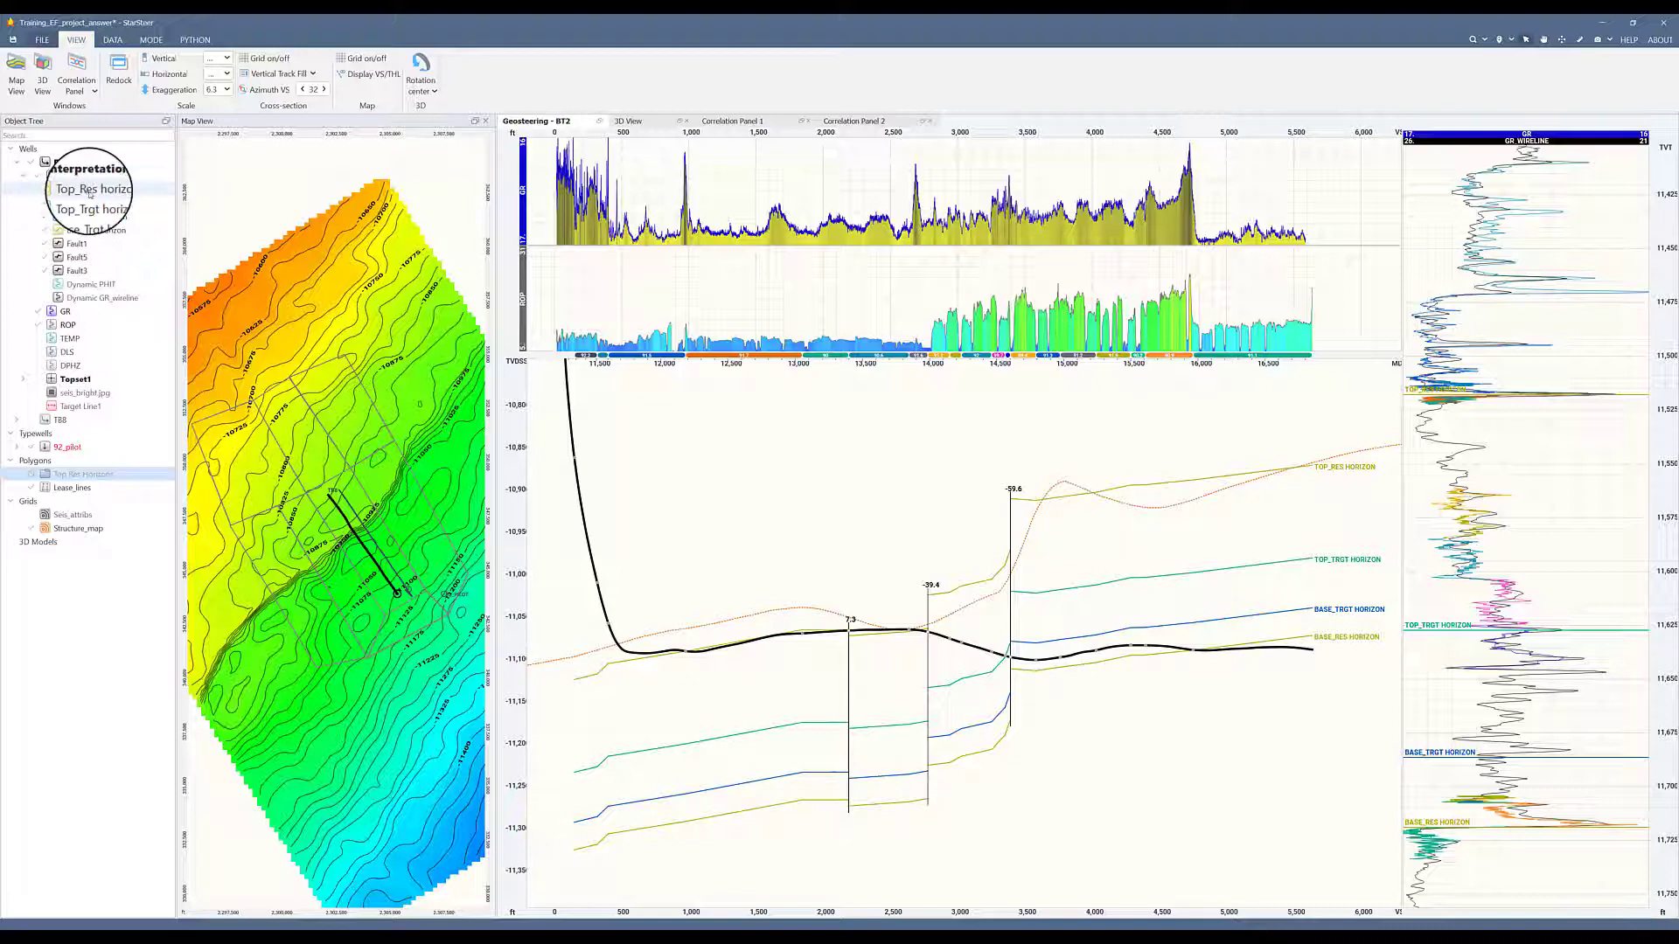
{"action": "right_click", "coordinate": [90, 189]}
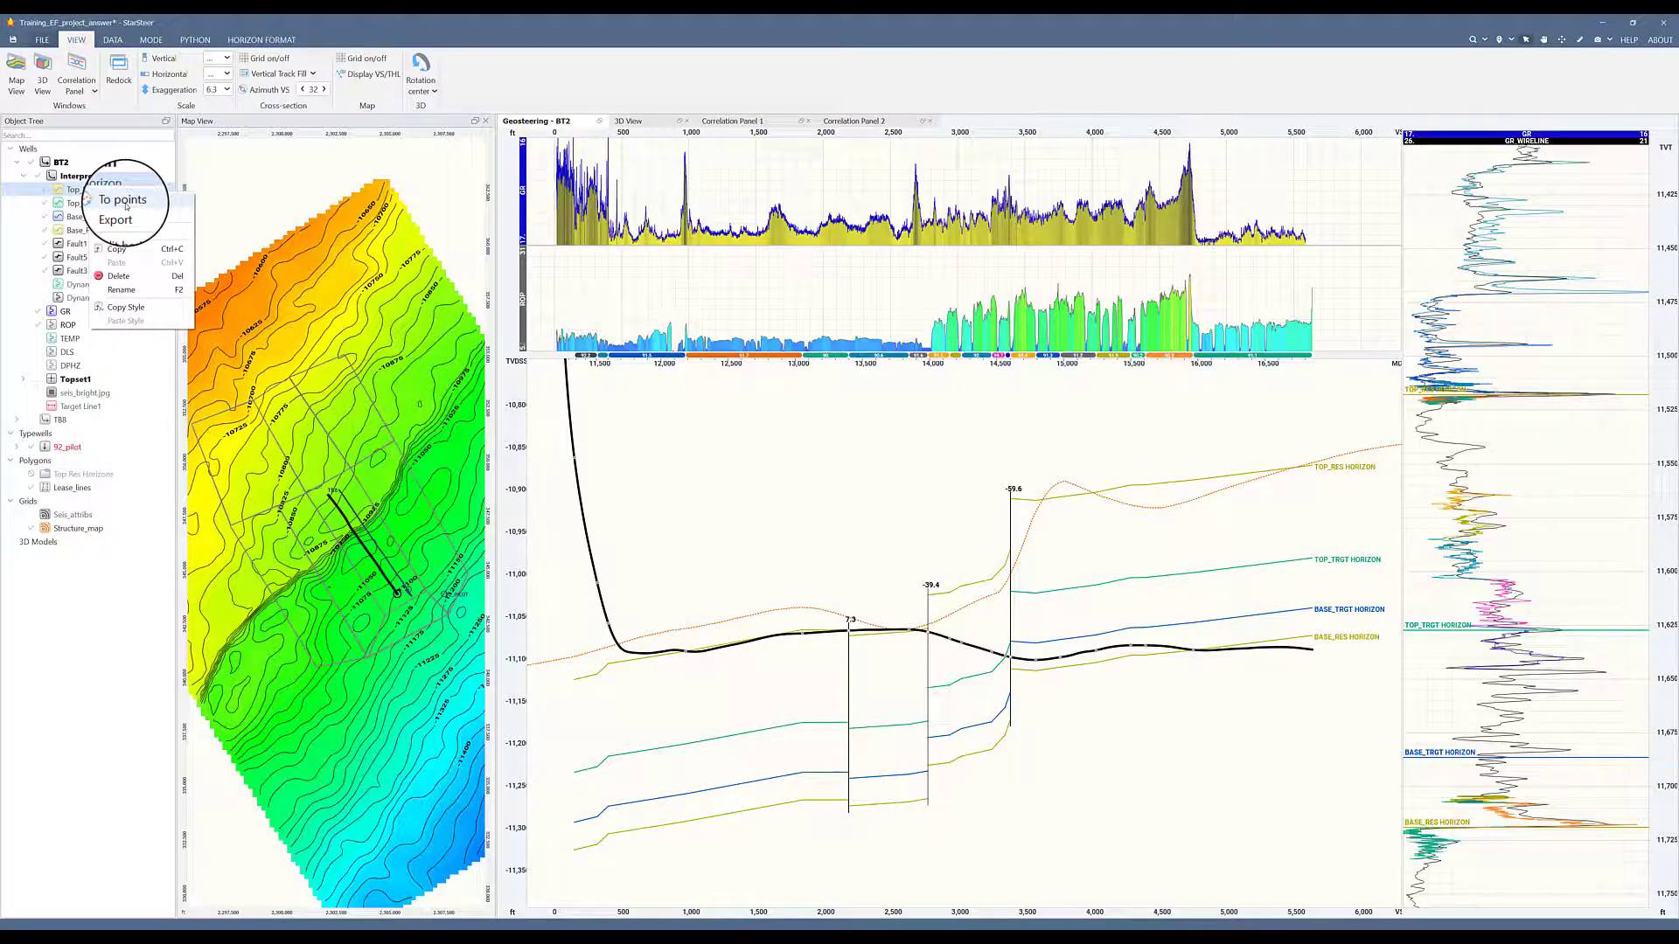
{"action": "left_click", "coordinate": [120, 200]}
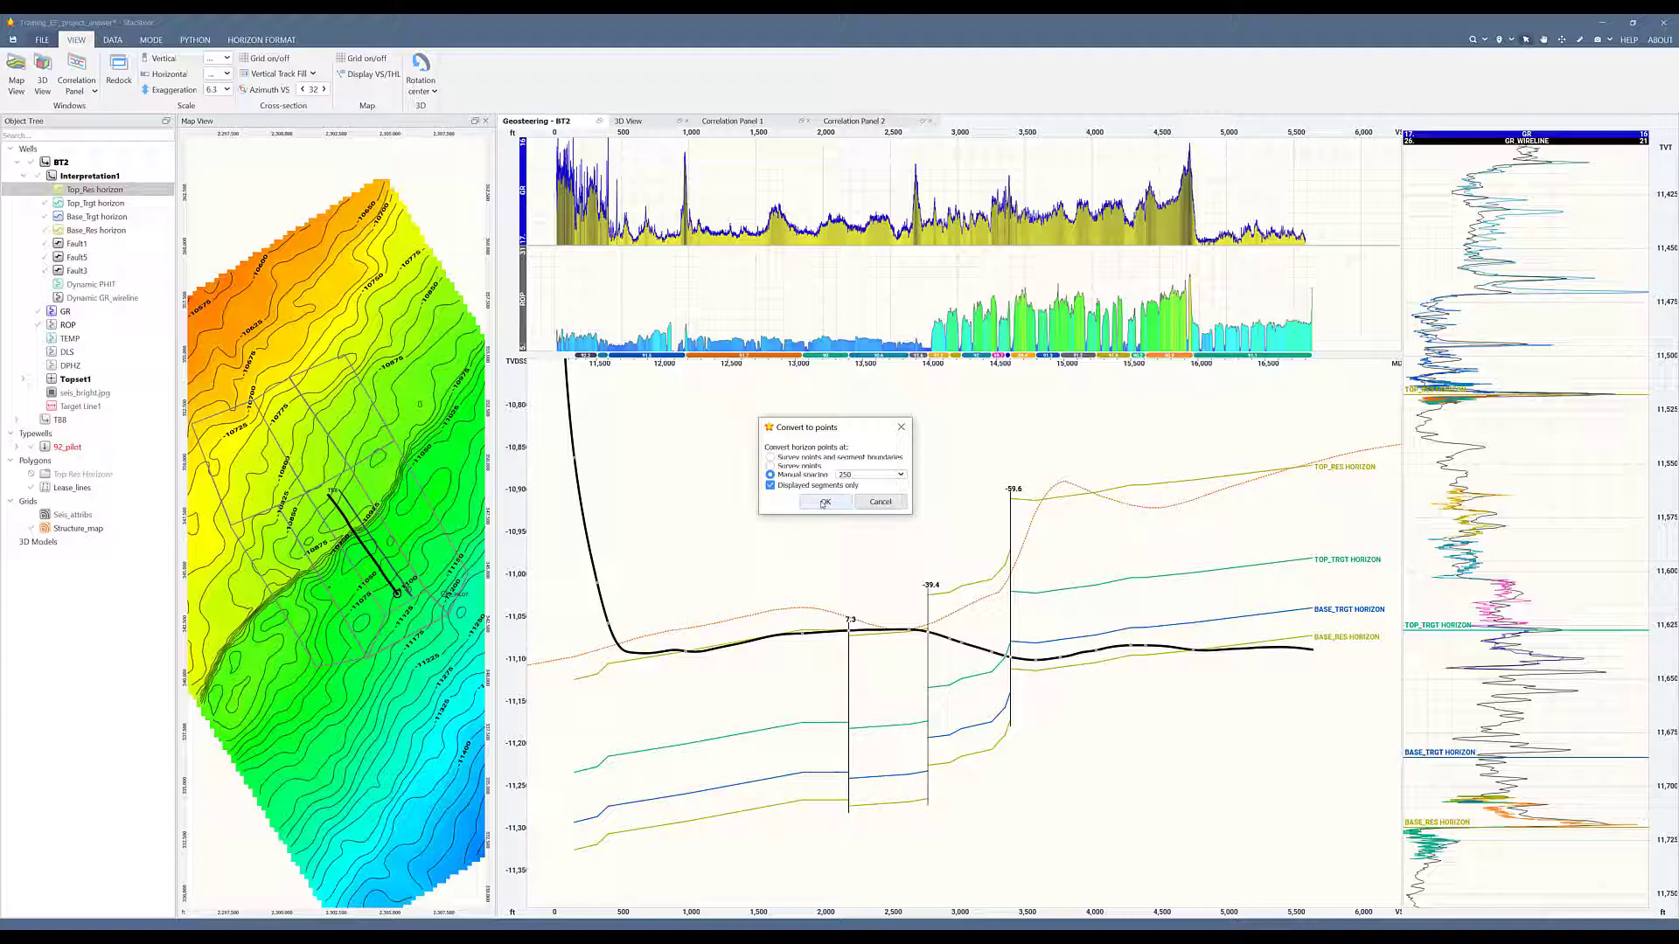
{"action": "left_click", "coordinate": [824, 502]}
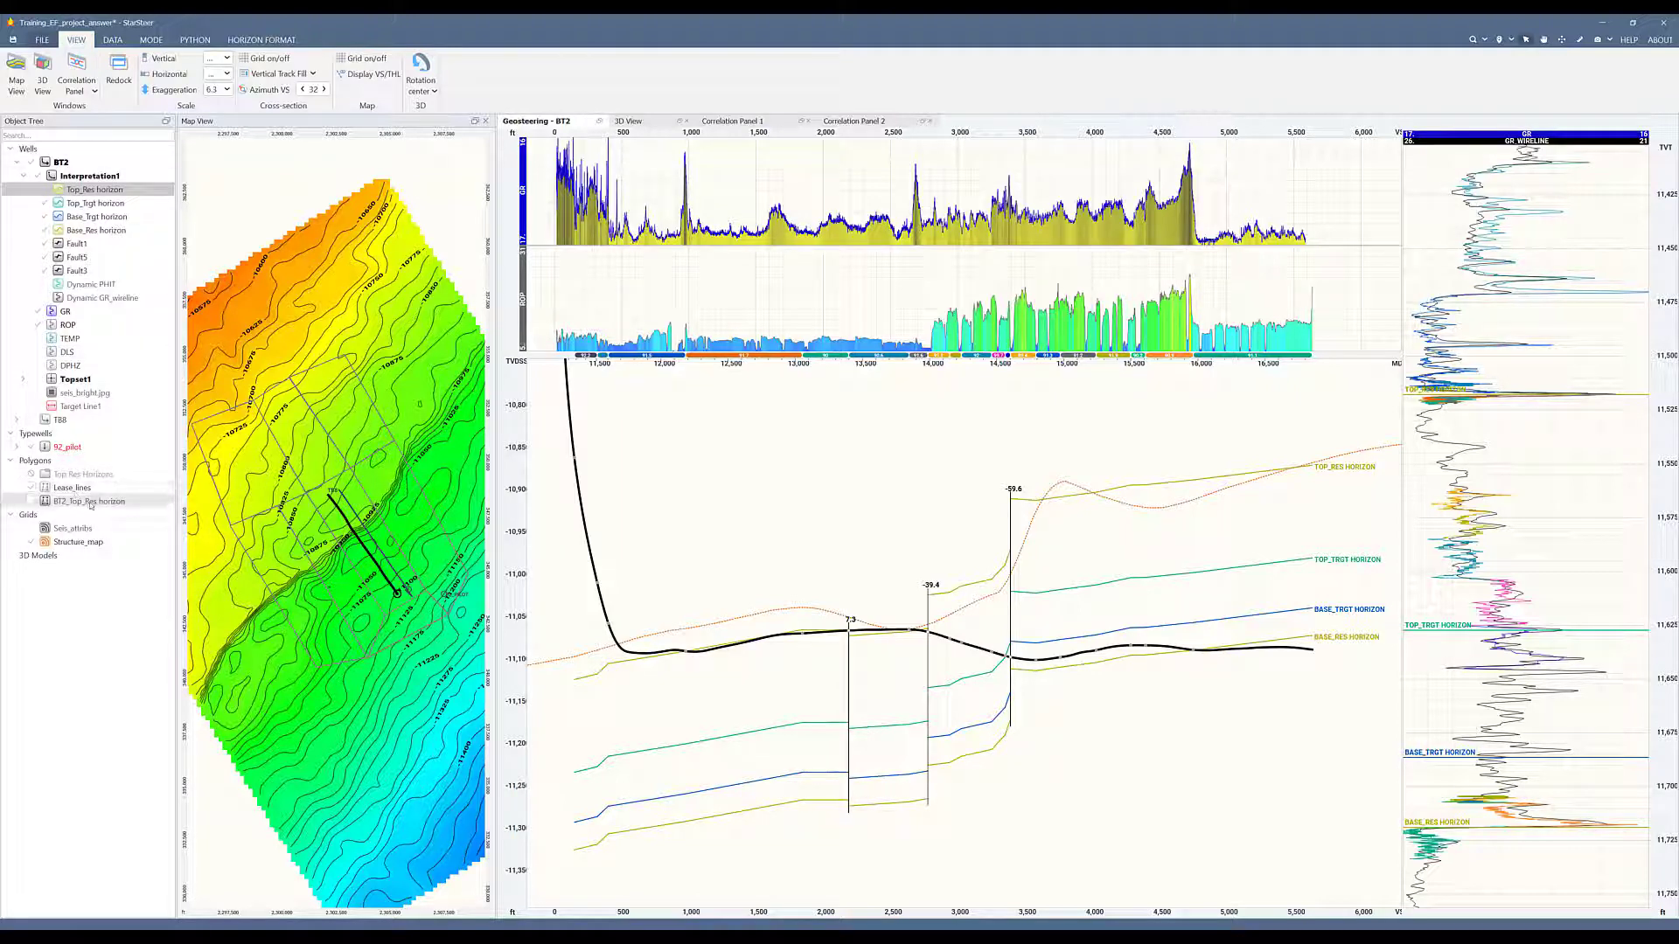
{"action": "left_click", "coordinate": [90, 466]}
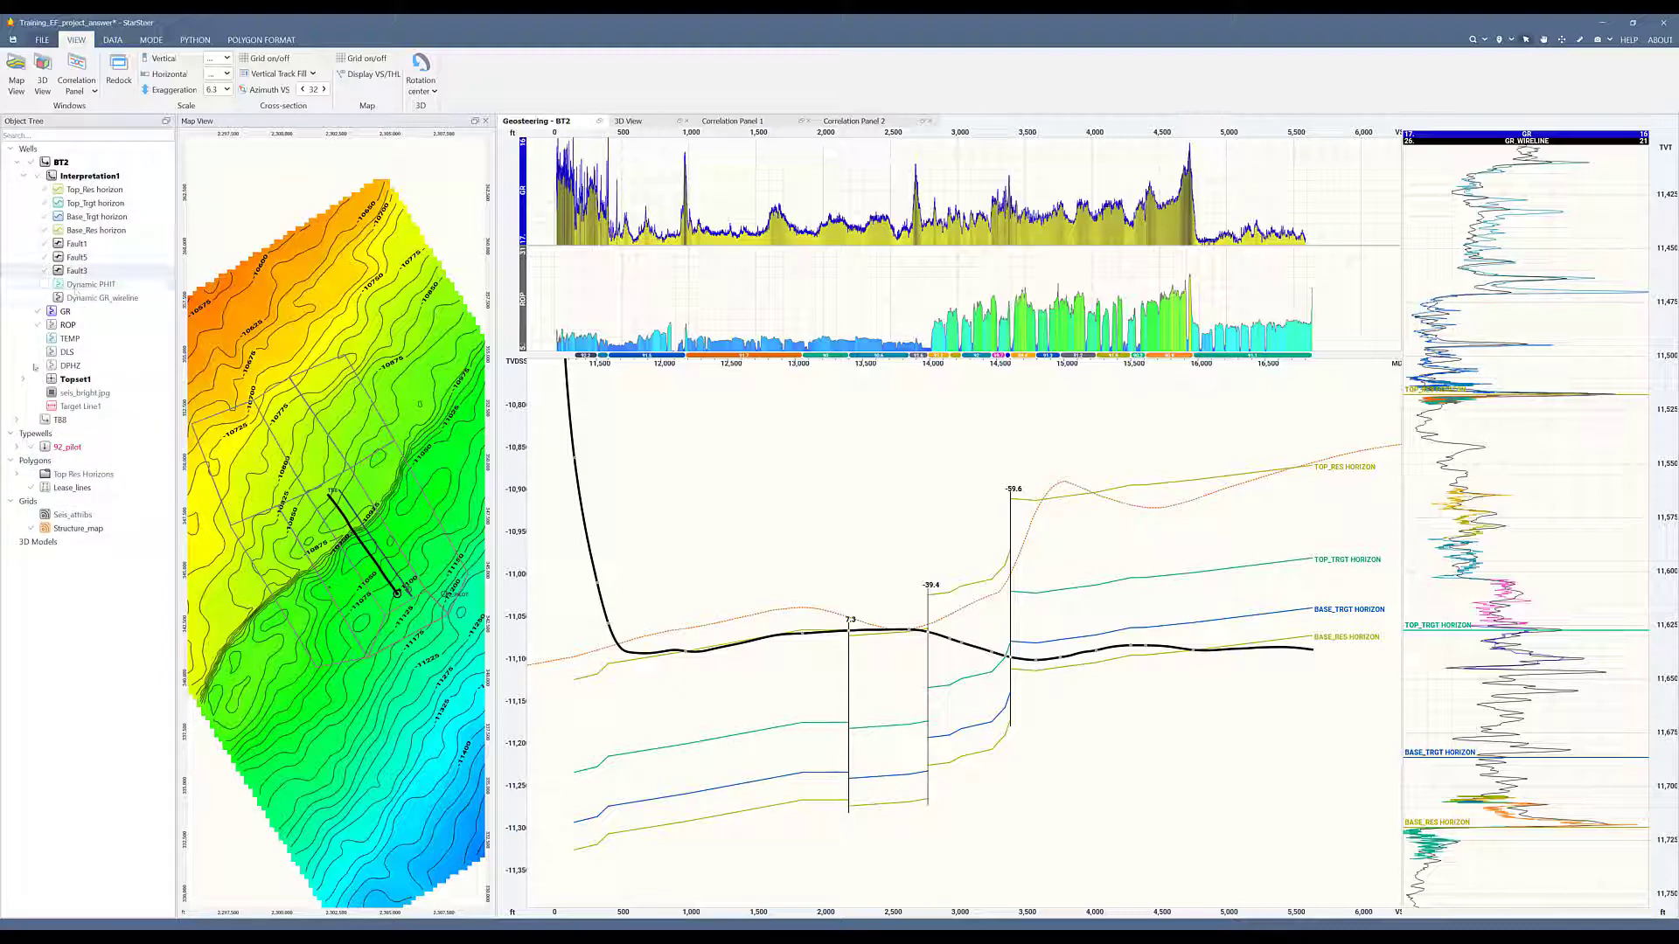
- Show well TB8, collapse BT2, and start converting TB8's Top Res horizon to points
{"action": "left_click", "coordinate": [81, 419]}
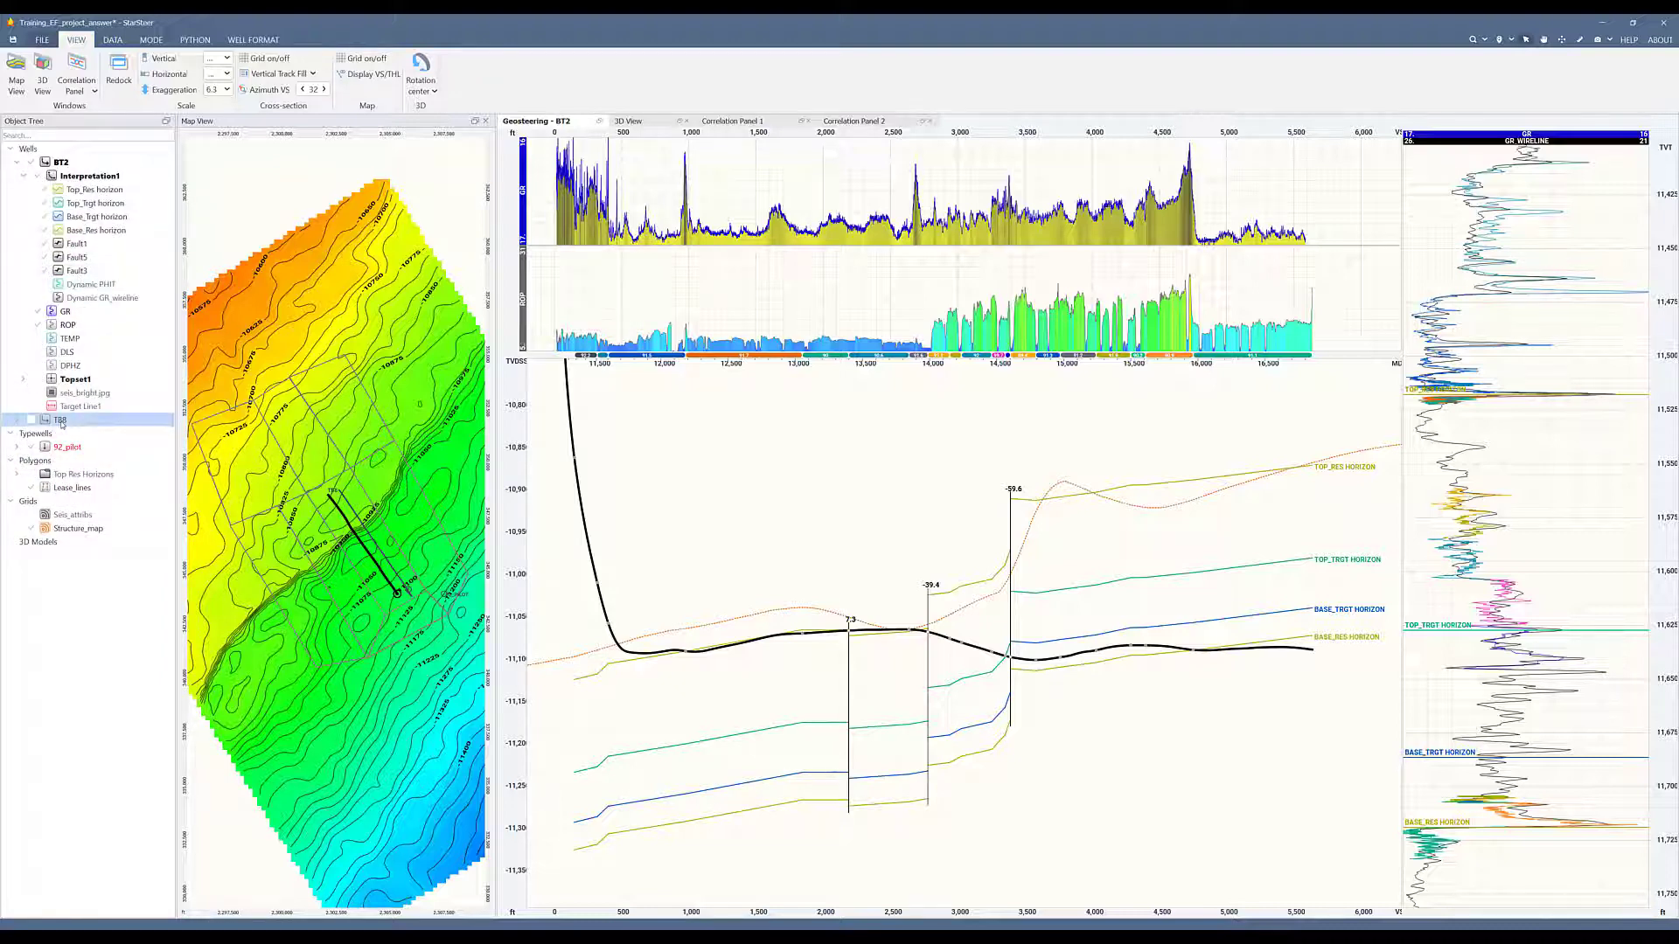
{"action": "left_click", "coordinate": [62, 419]}
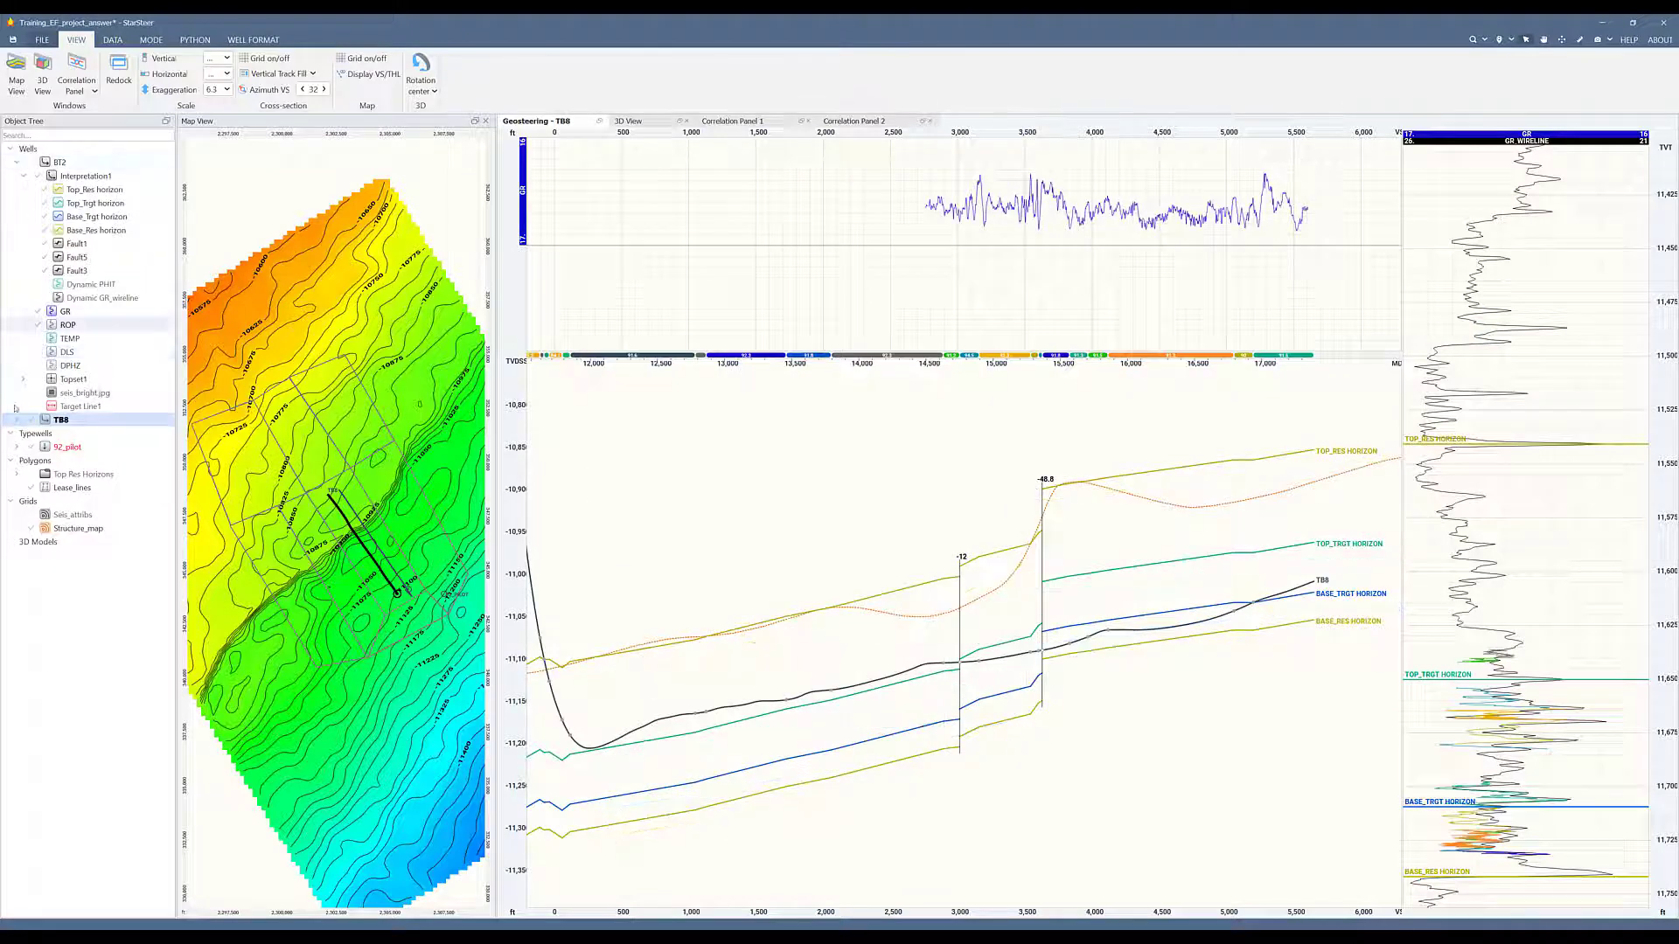
{"action": "left_click", "coordinate": [24, 161]}
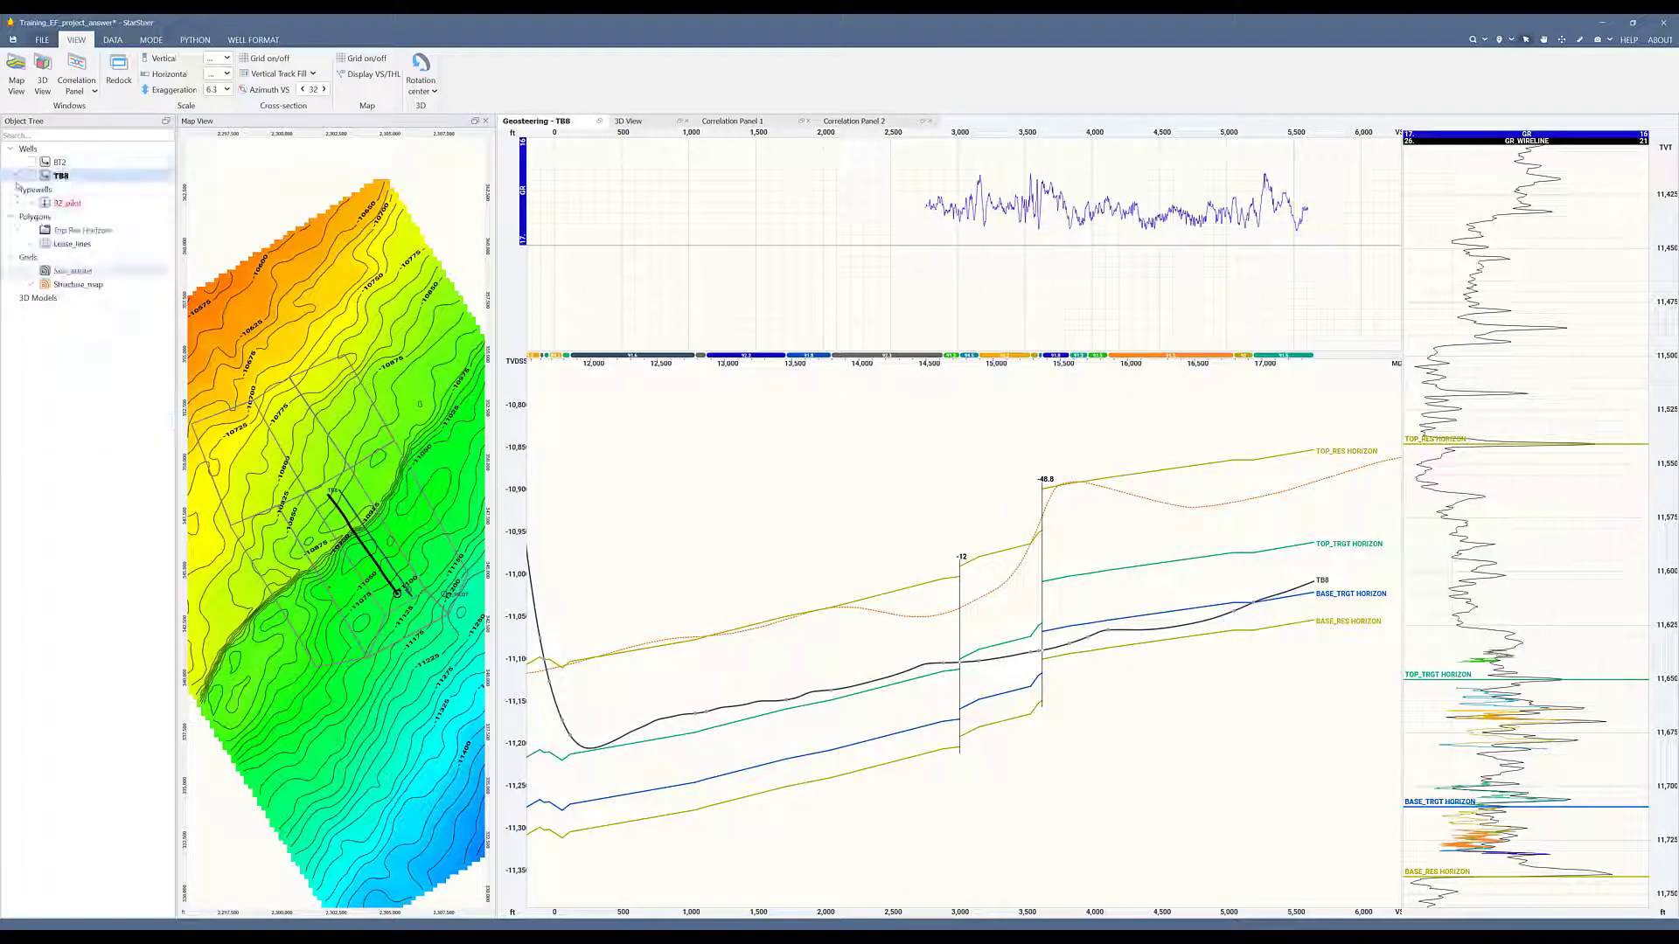
{"action": "left_click", "coordinate": [19, 189]}
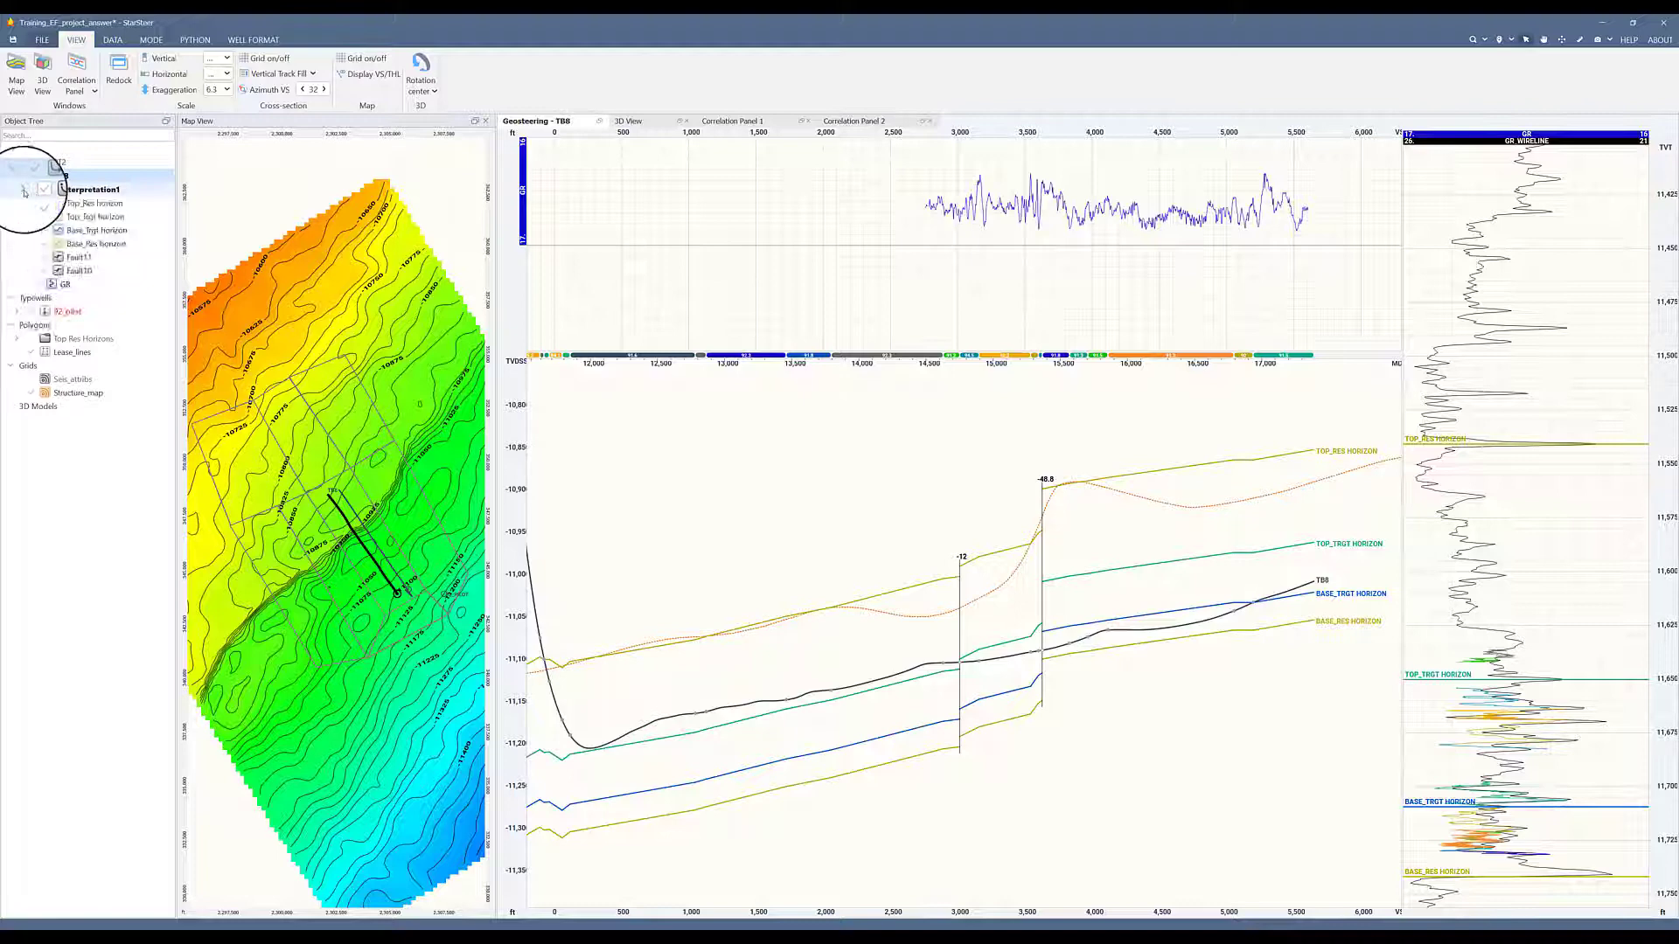
{"action": "right_click", "coordinate": [94, 202]}
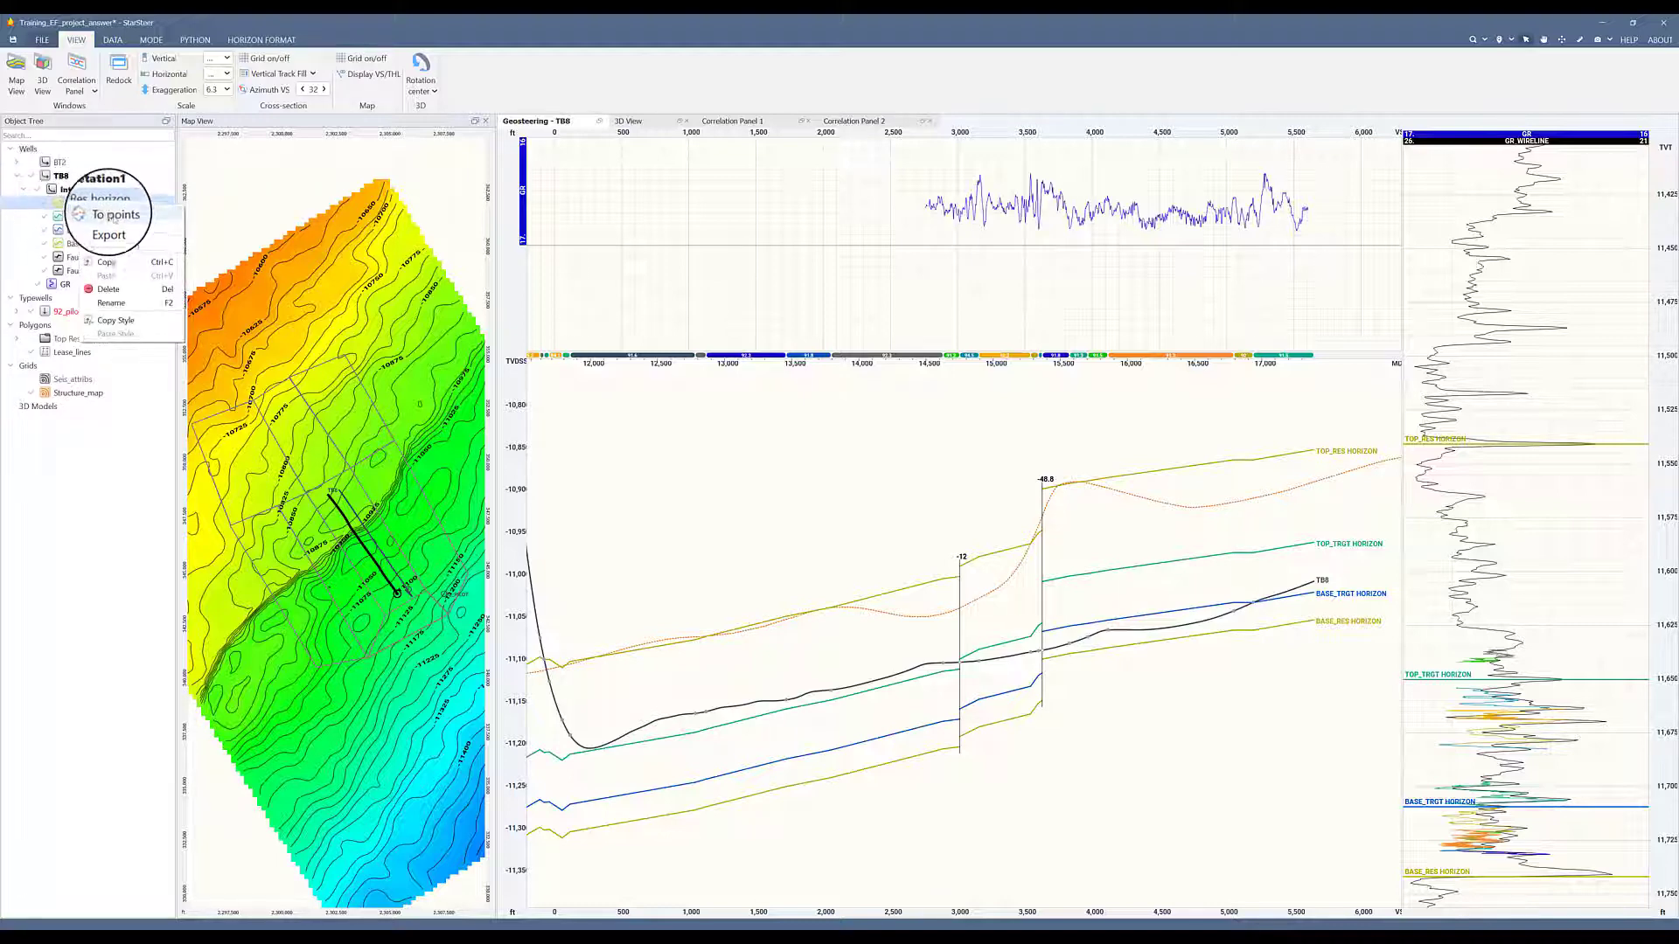
{"action": "left_click", "coordinate": [116, 214]}
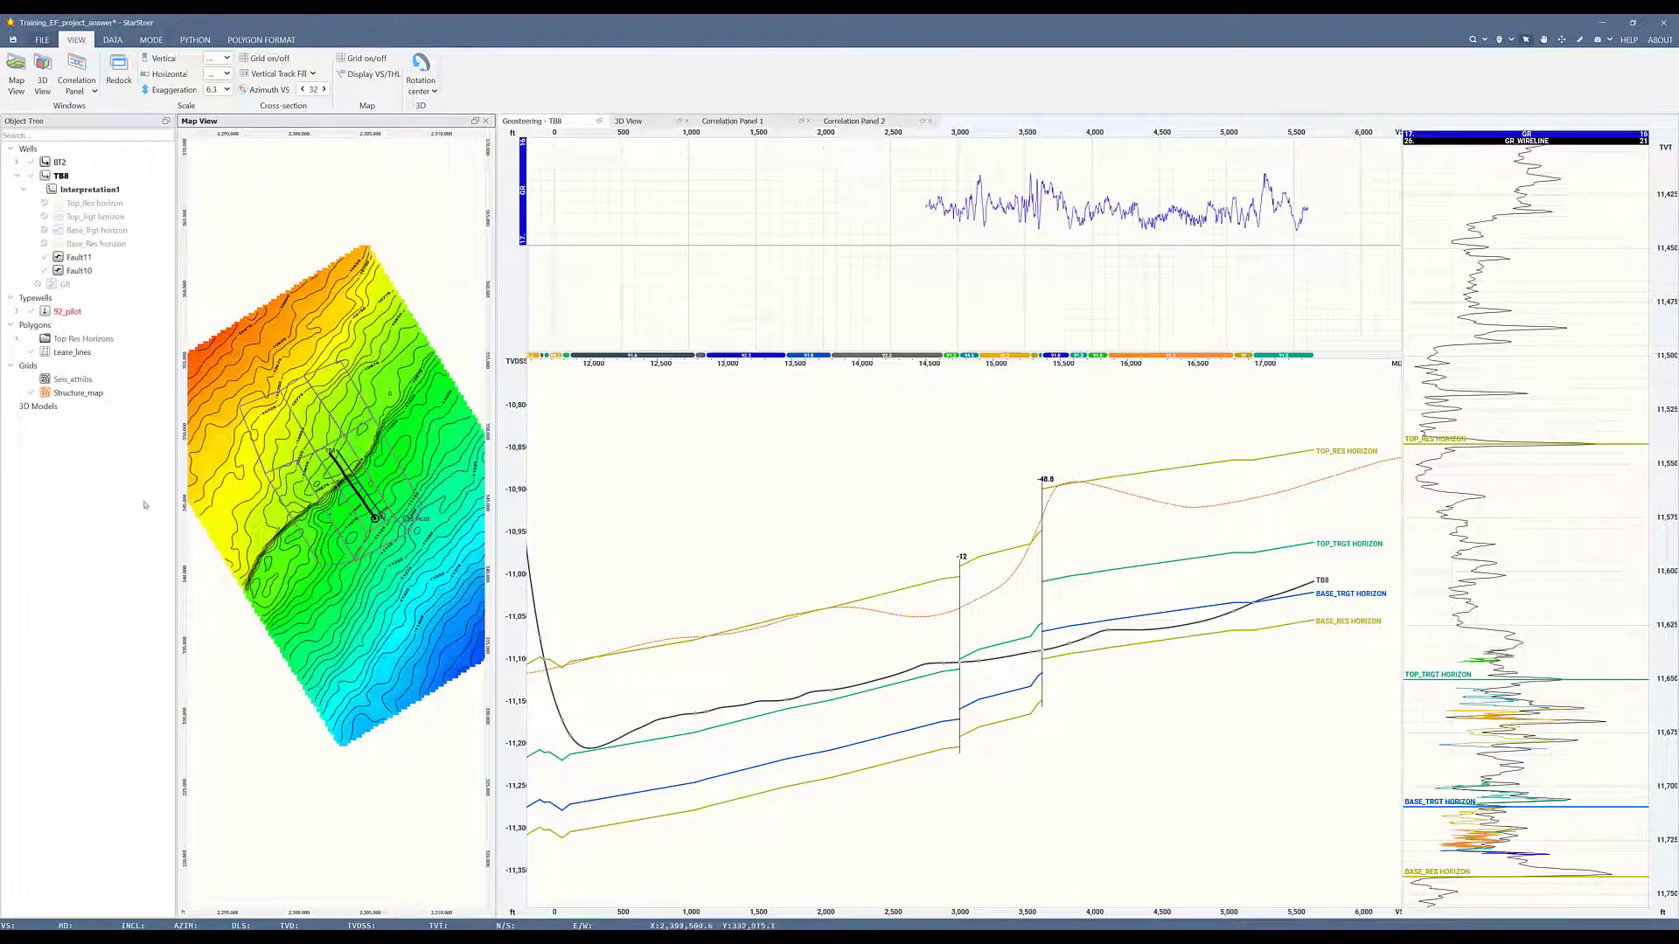
- Generate a Structure_map_outline polygon from the Structure_map grid using To outline
{"action": "left_click", "coordinate": [79, 392]}
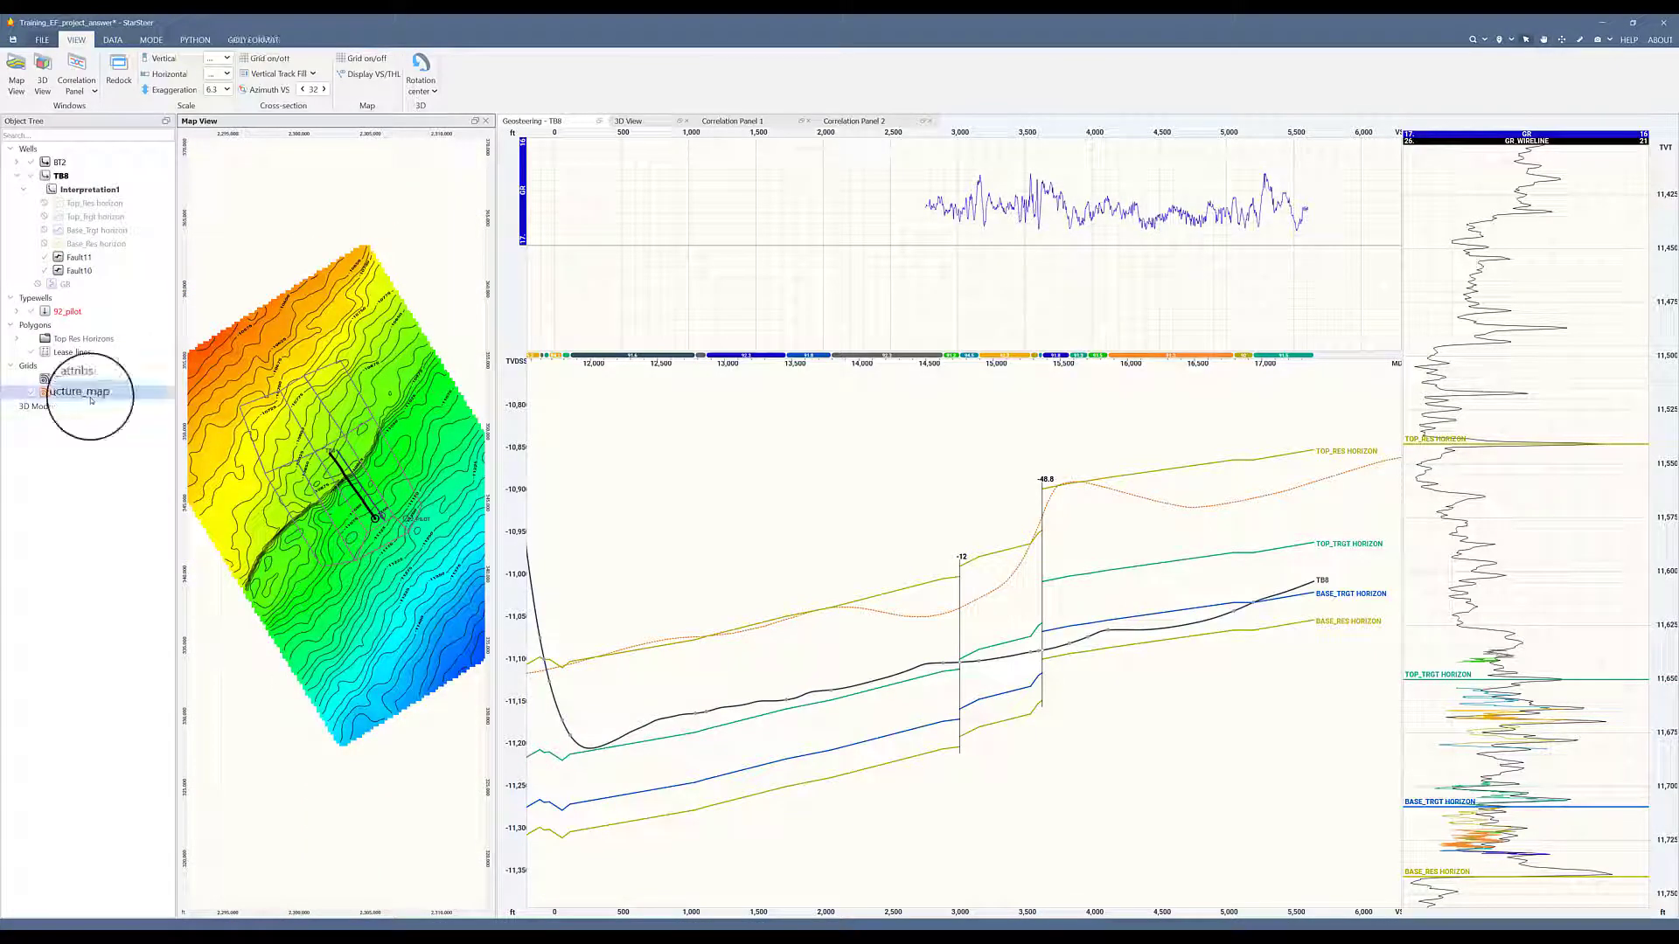
{"action": "right_click", "coordinate": [68, 391]}
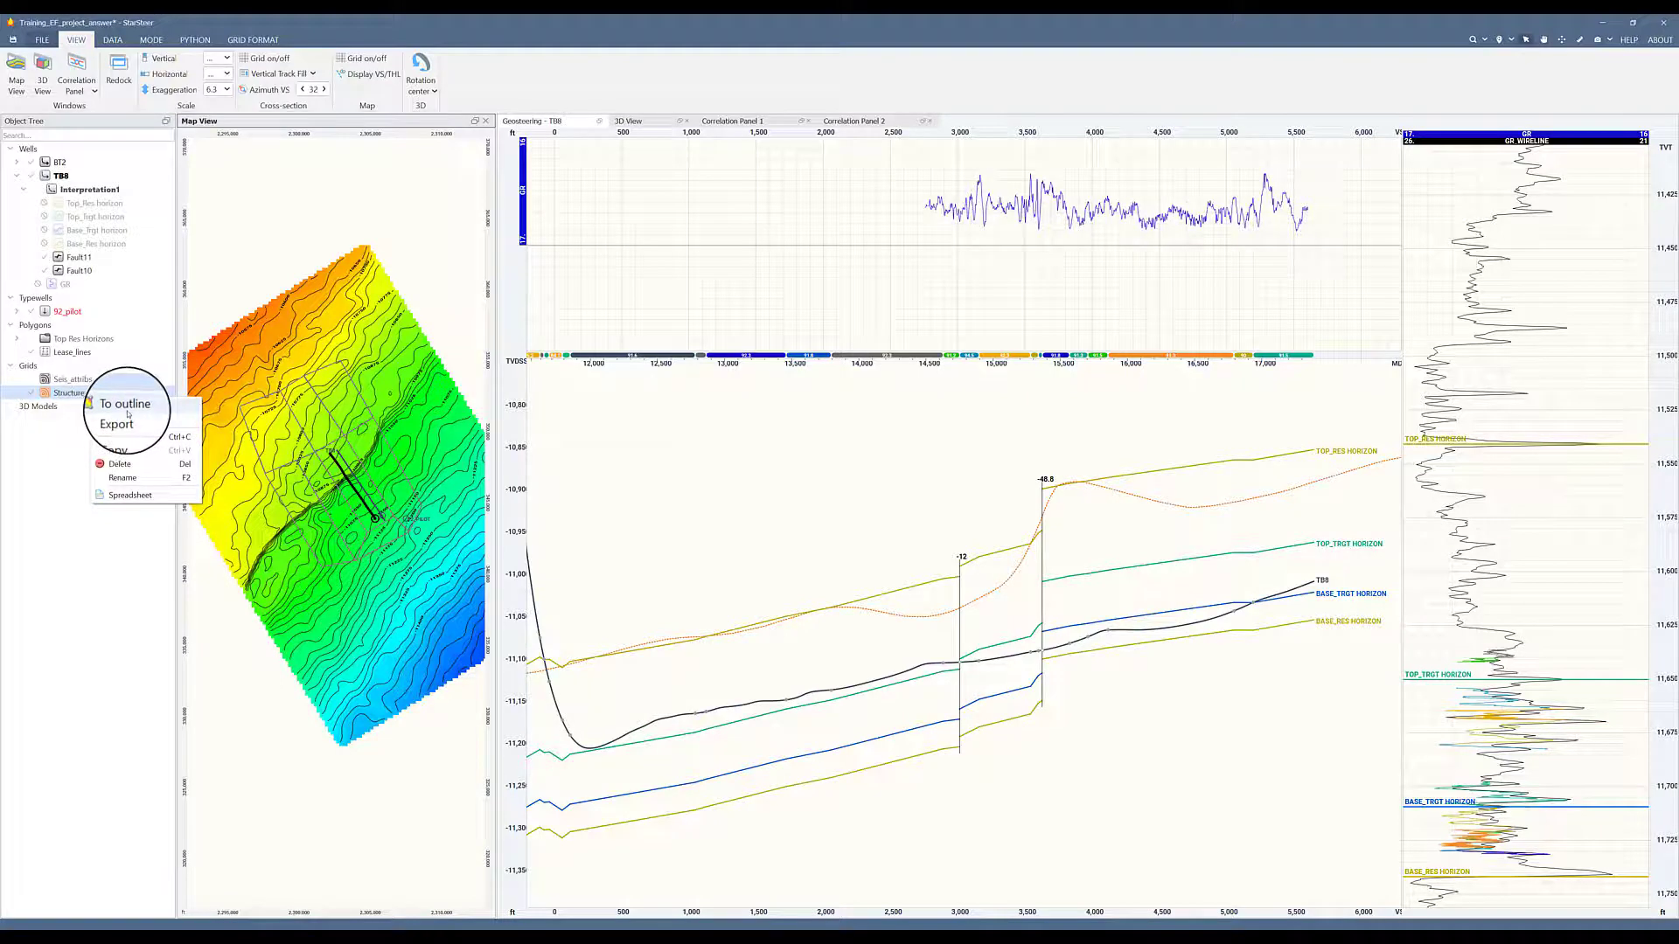
{"action": "left_click", "coordinate": [125, 402]}
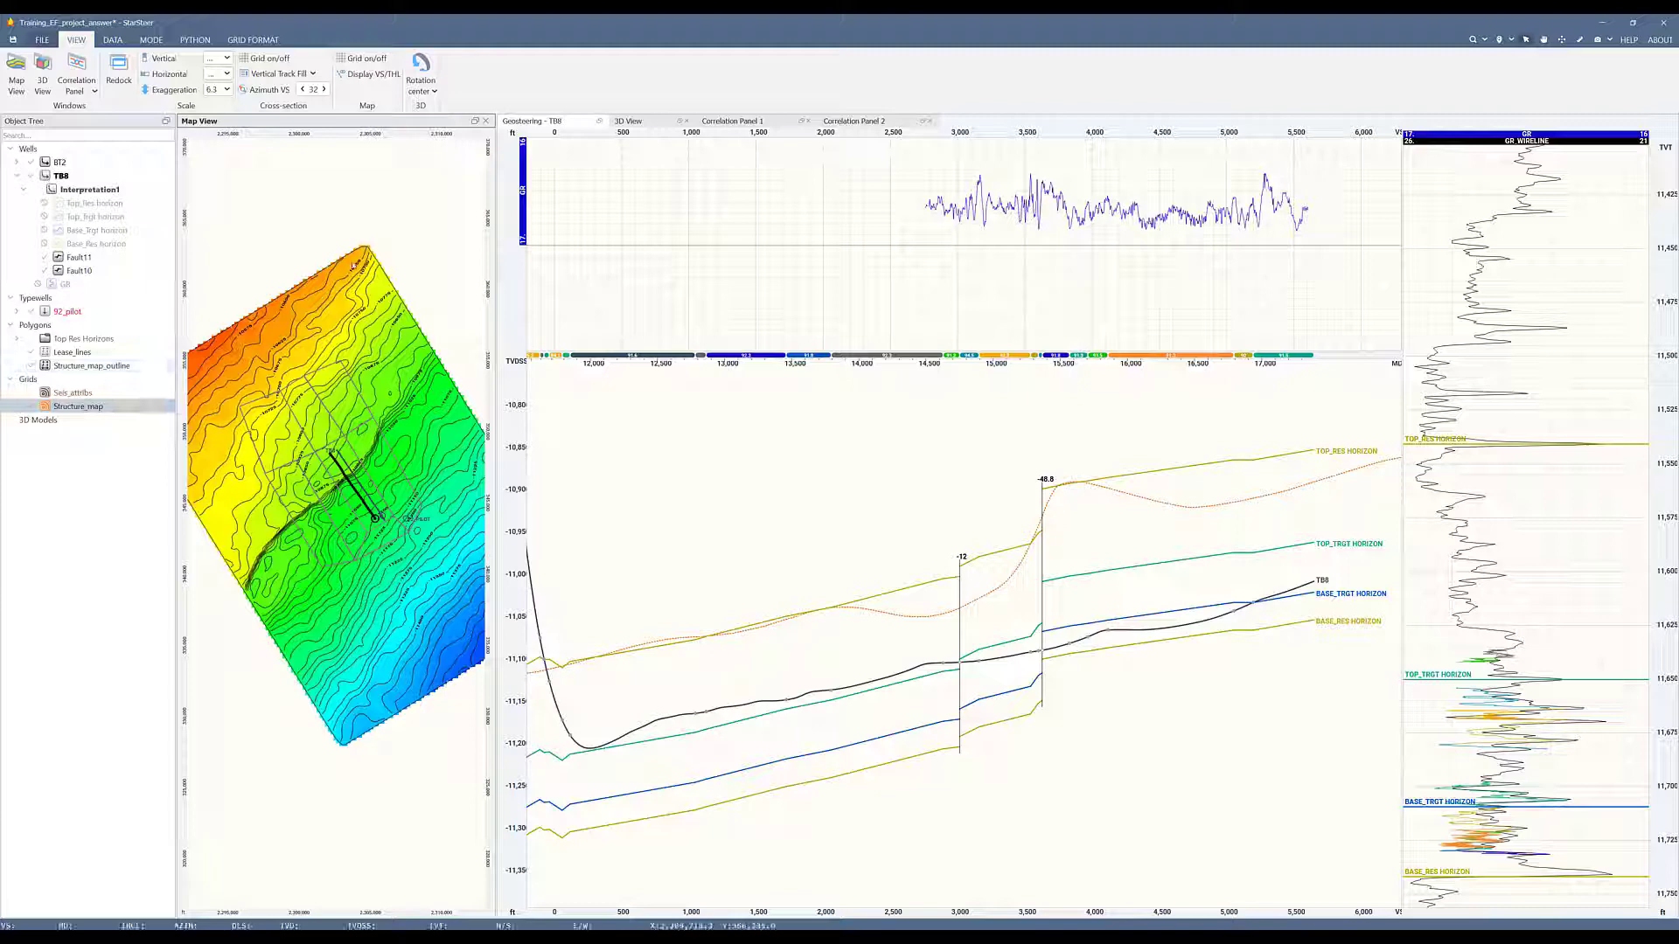
{"action": "mouse_move", "coordinate": [41, 87]}
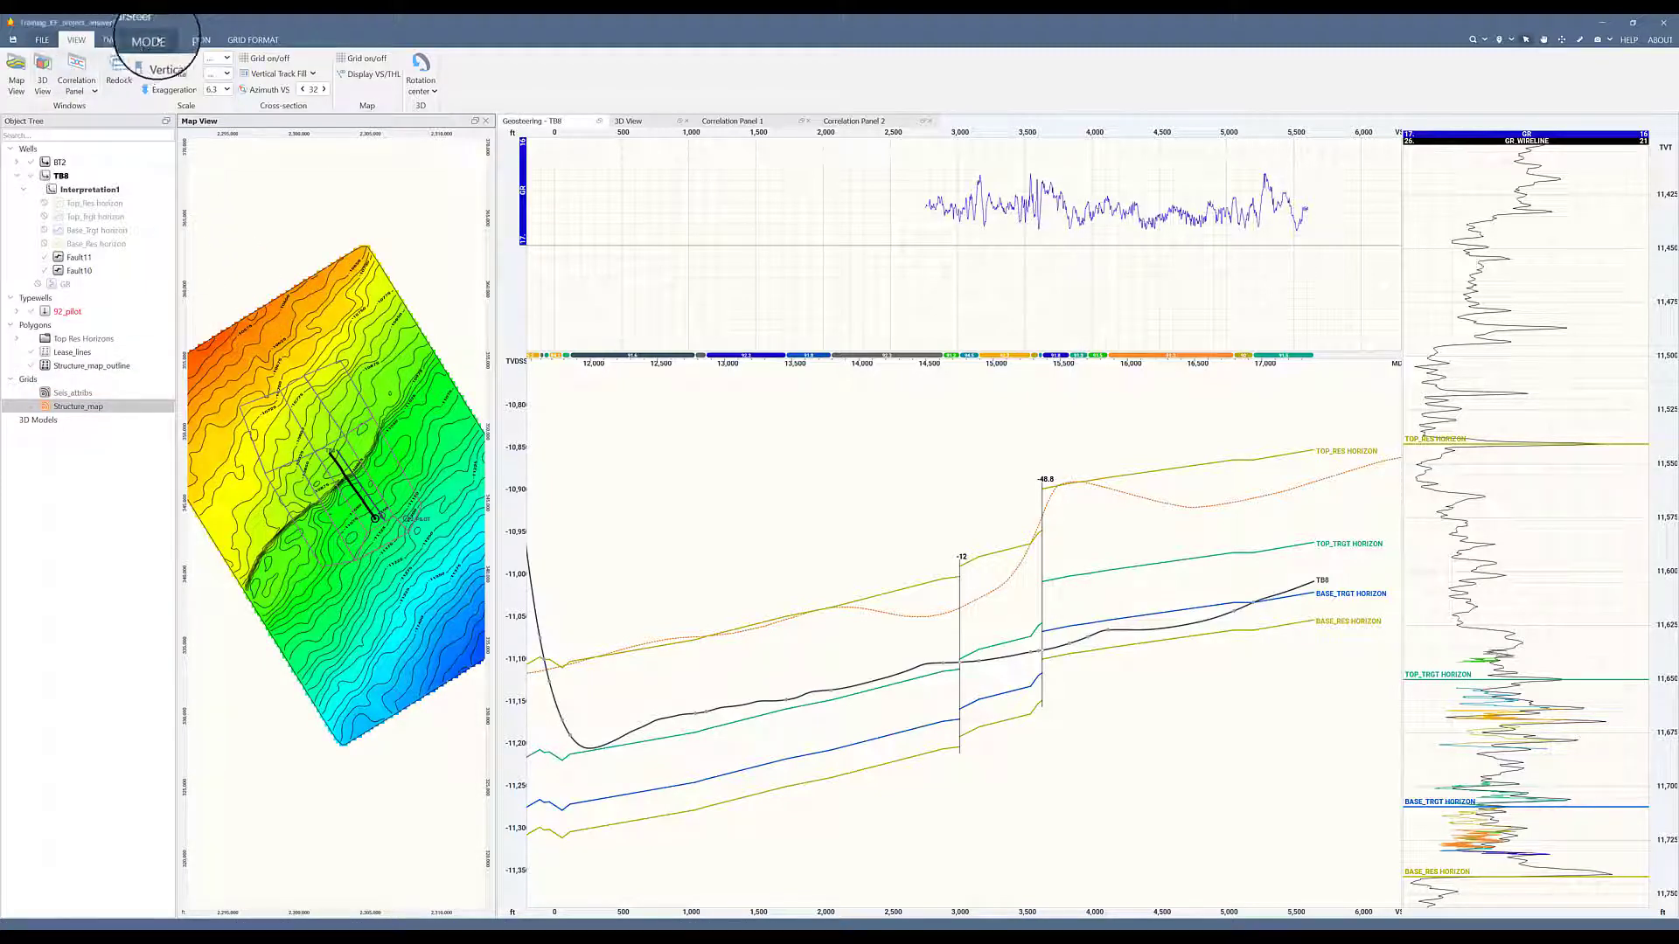
- Enter MODEL Mapping mode with Top Res Horizons as input, and adjust the grid spacing
{"action": "left_click", "coordinate": [149, 39]}
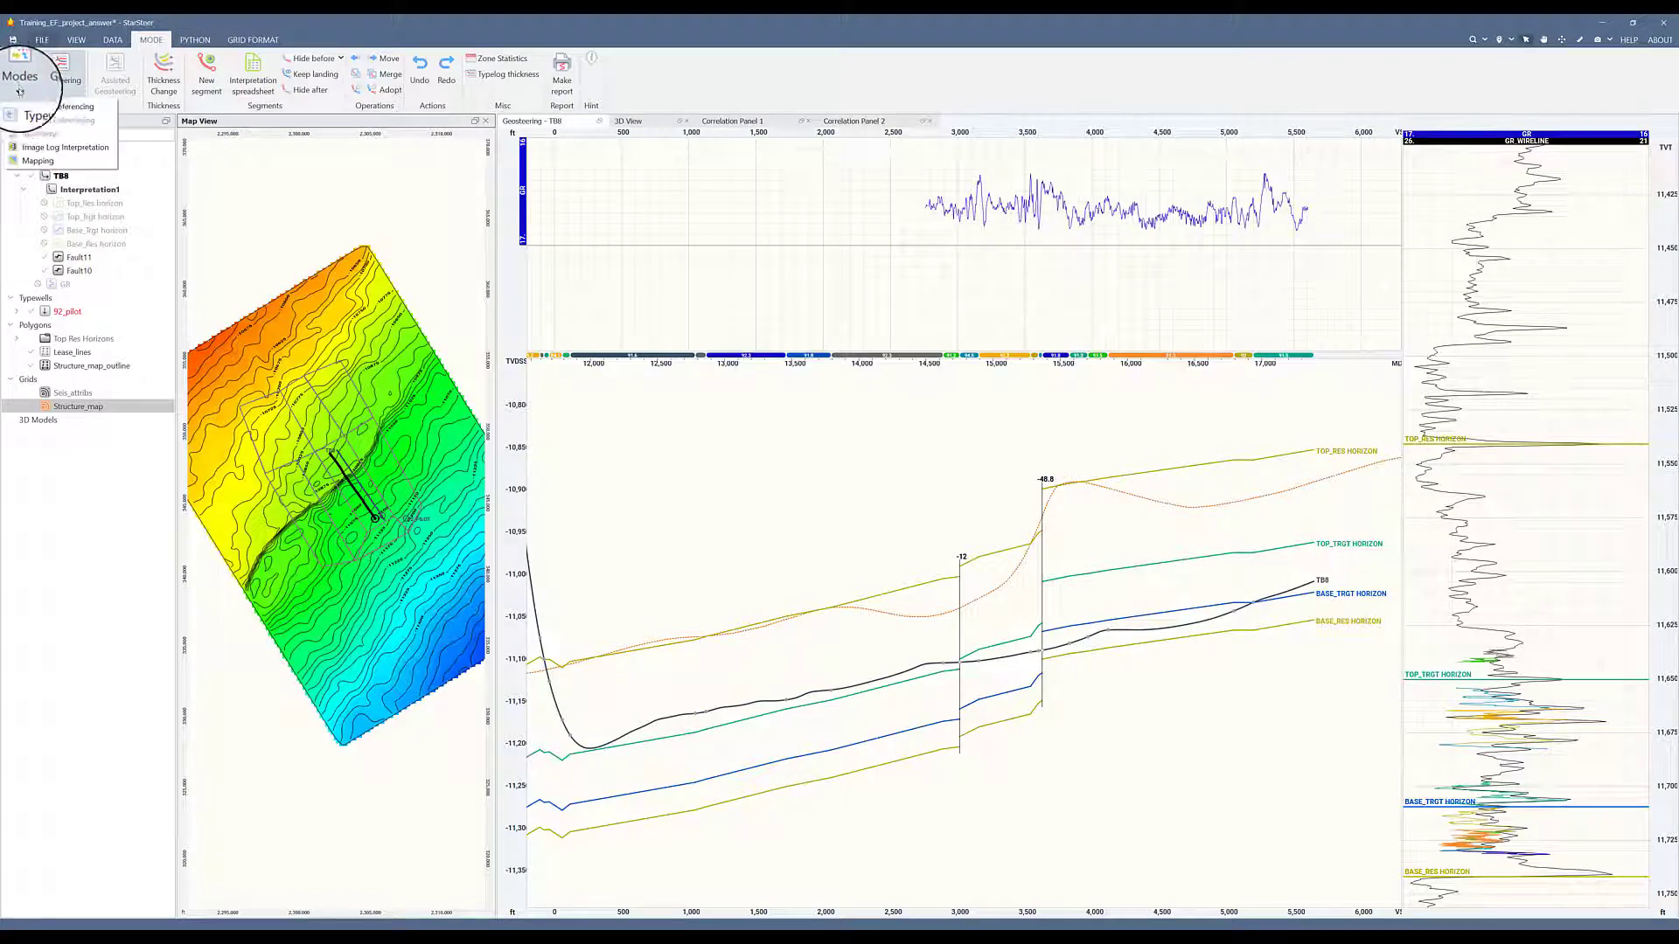
{"action": "left_click", "coordinate": [37, 161]}
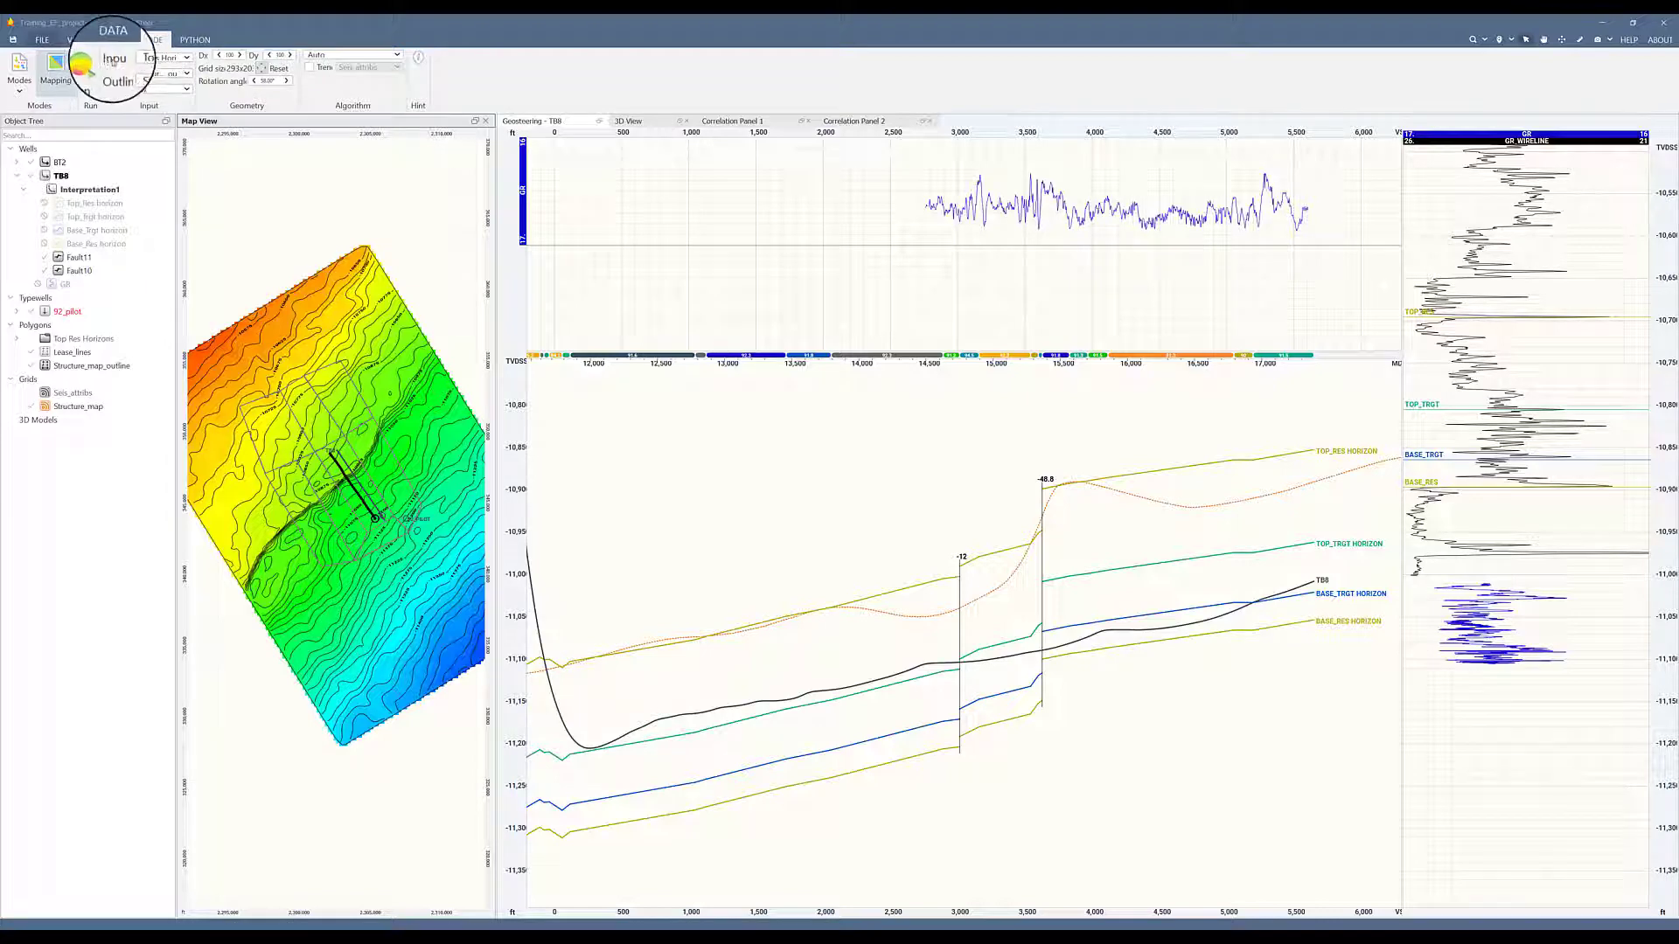
{"action": "left_click", "coordinate": [195, 40]}
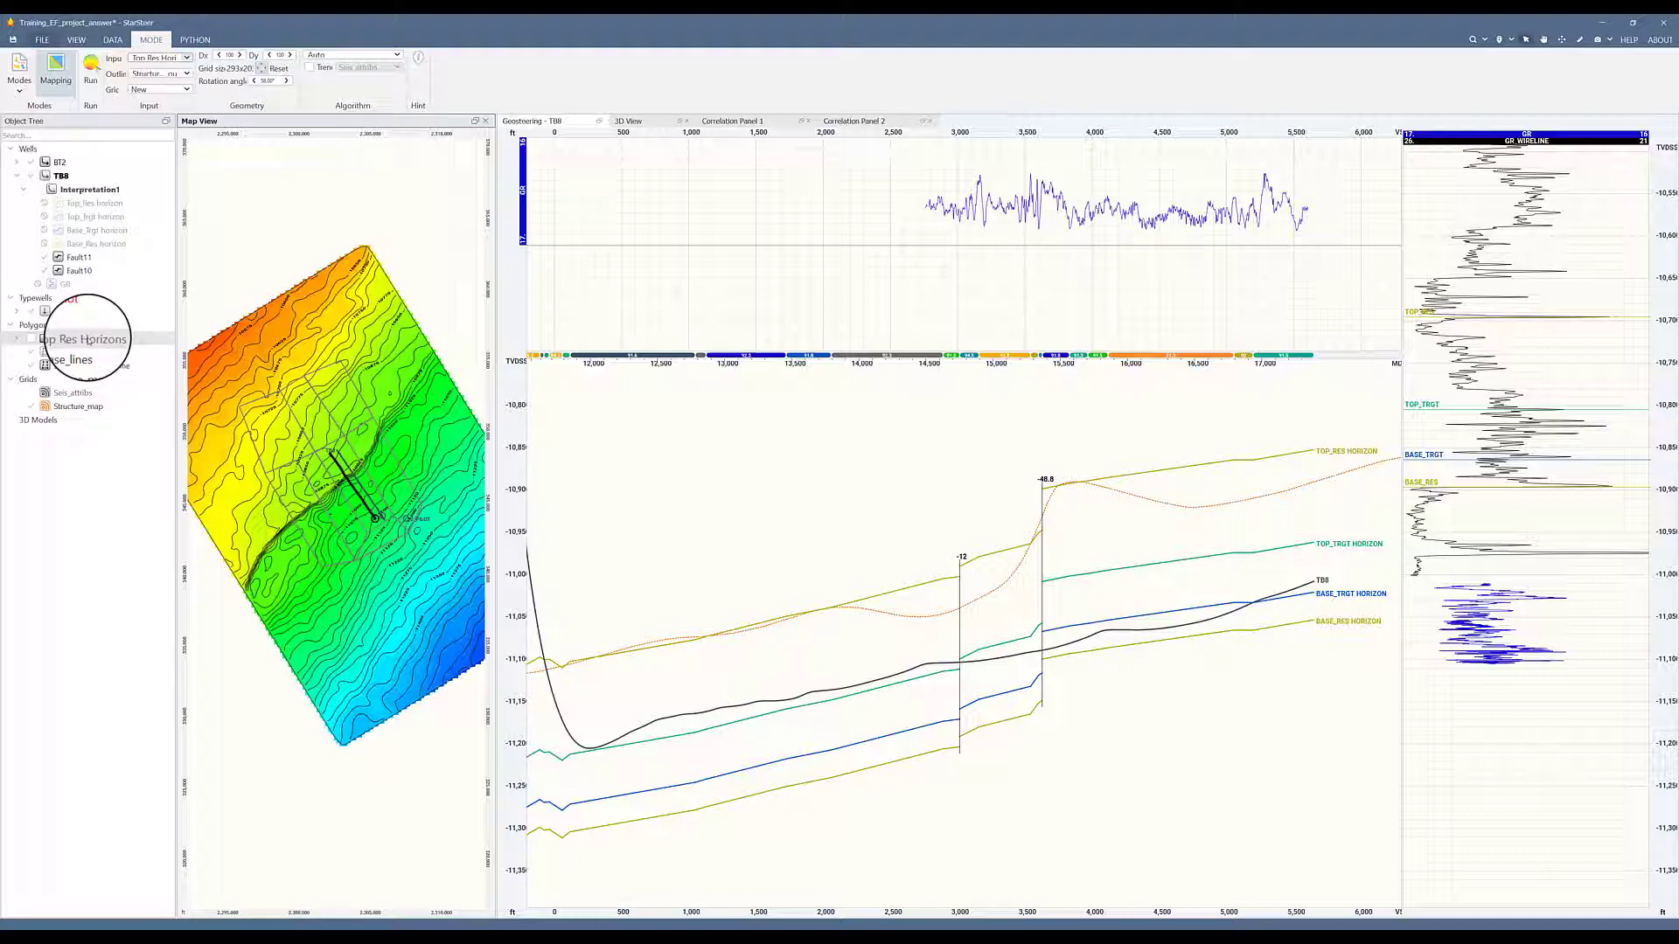
{"action": "left_click", "coordinate": [161, 58]}
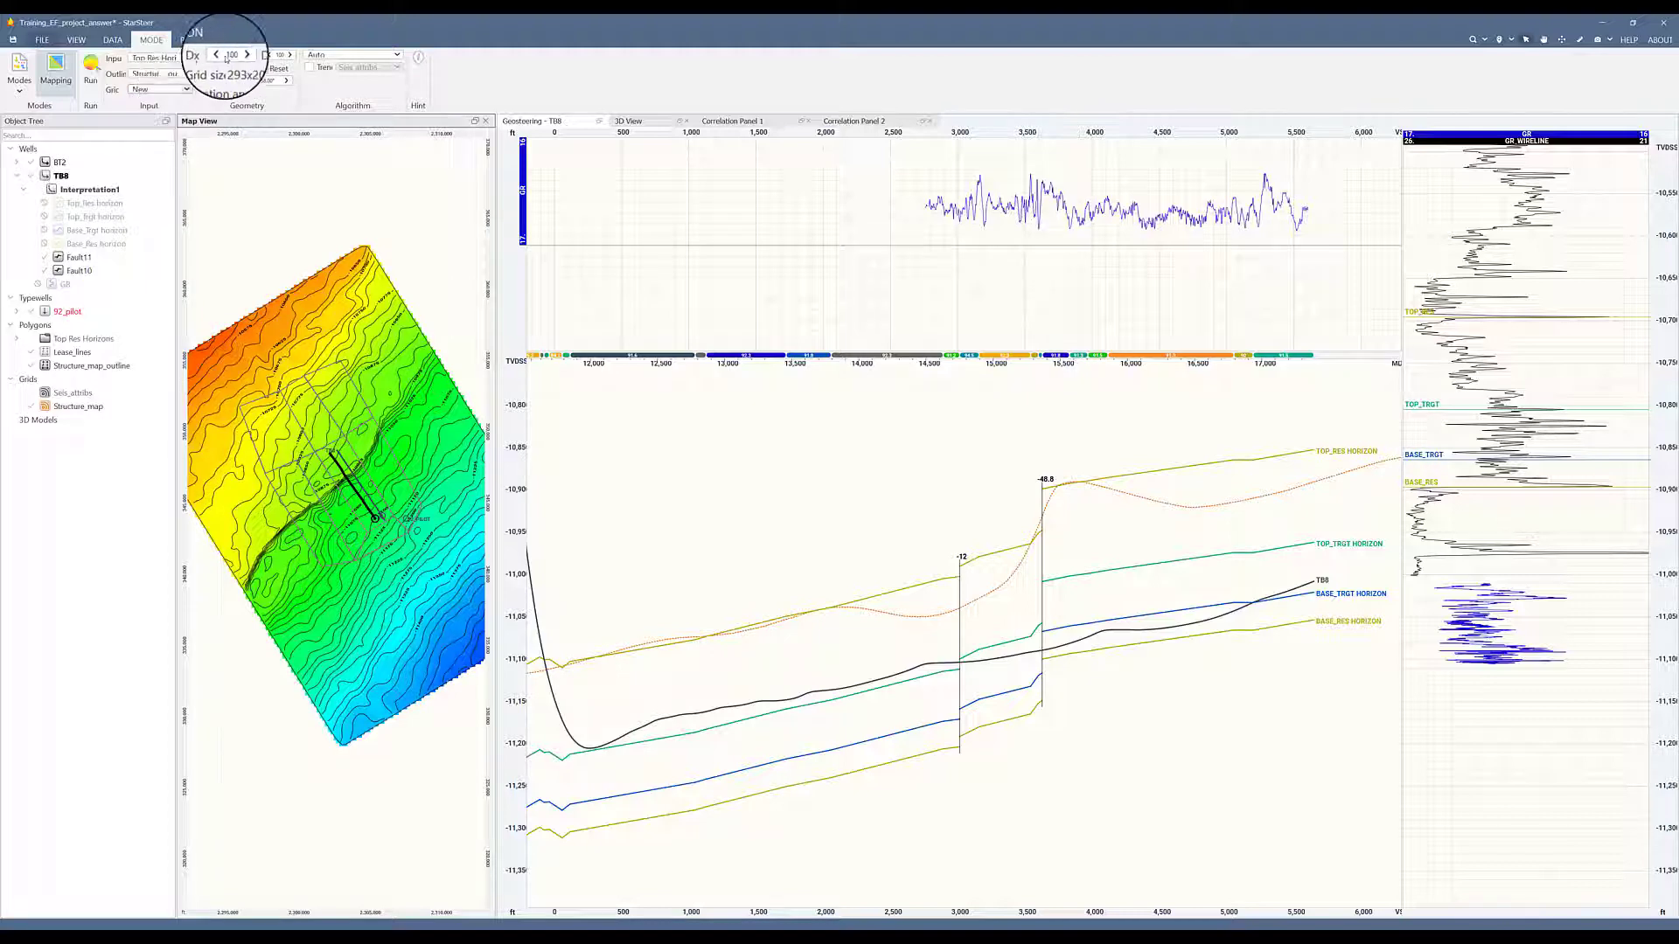
{"action": "left_click", "coordinate": [396, 55]}
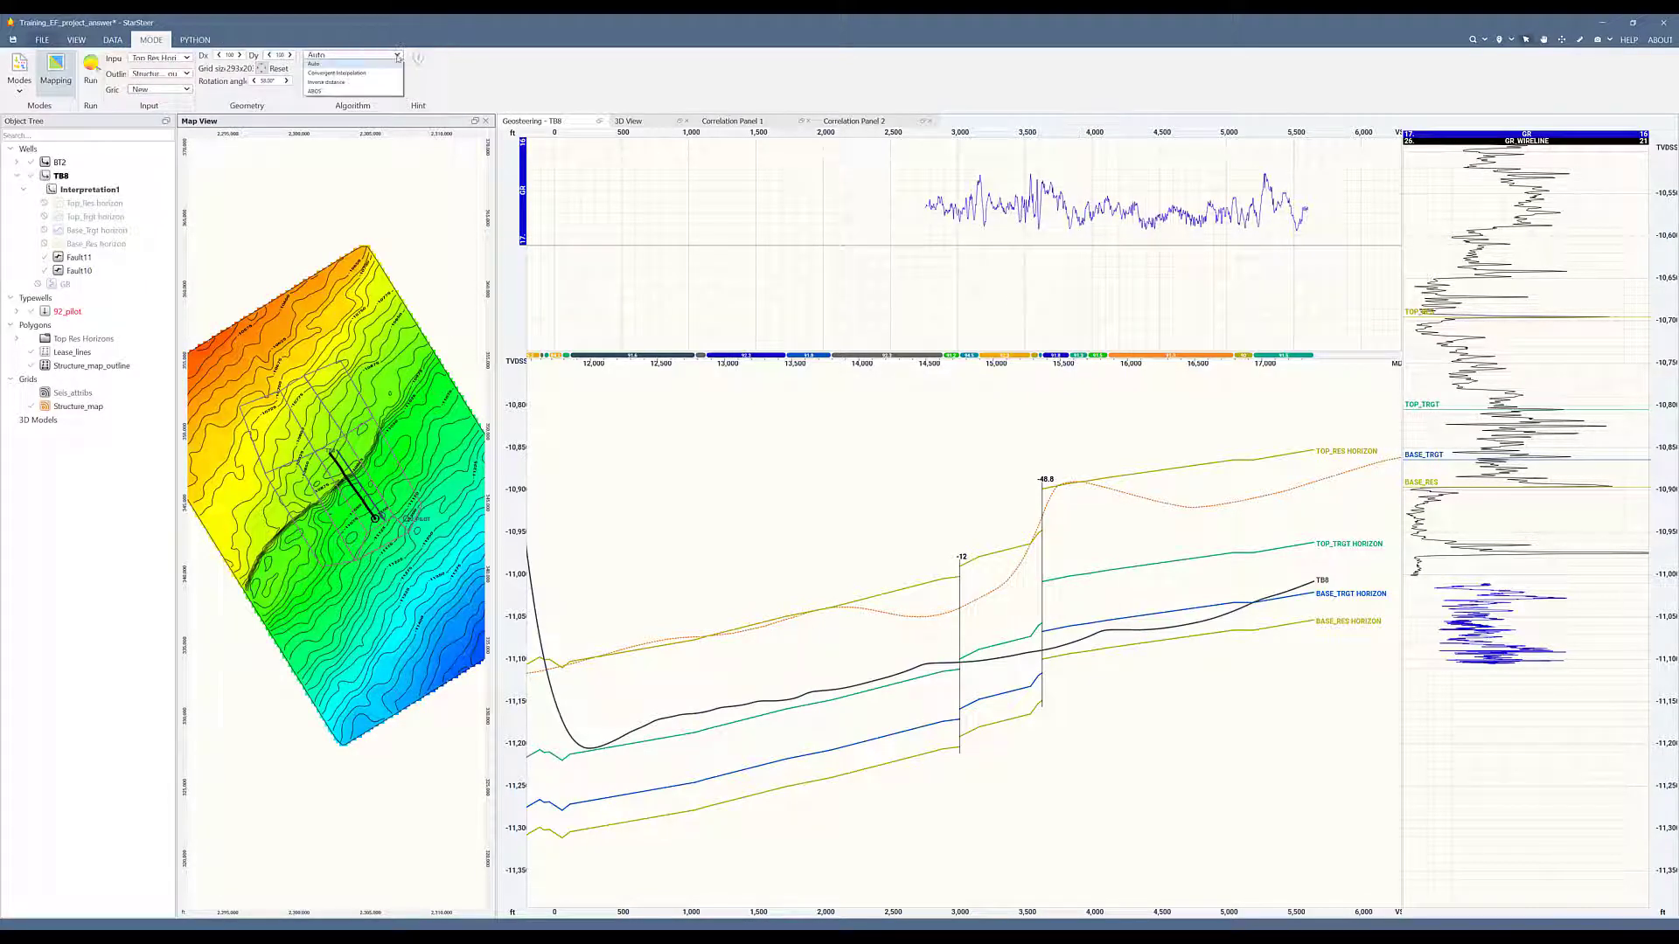
{"action": "mouse_move", "coordinate": [381, 72]}
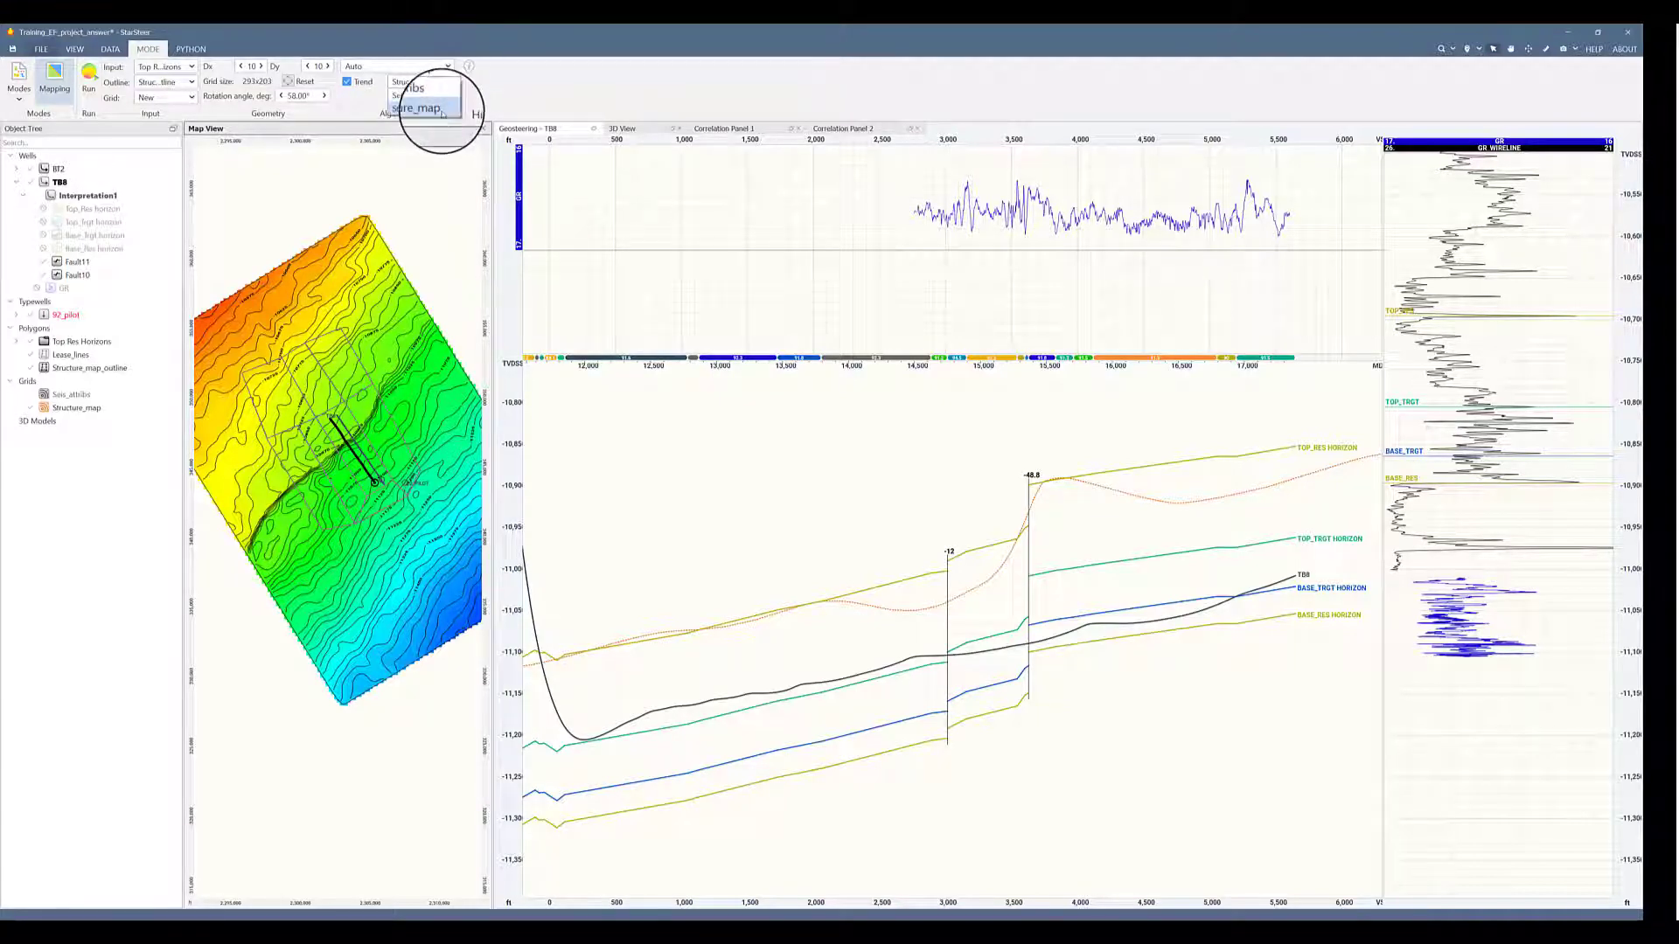
- Set Structure_map as trend, run the mapping, and select the new Top Res Horizons grid
{"action": "left_click", "coordinate": [418, 109]}
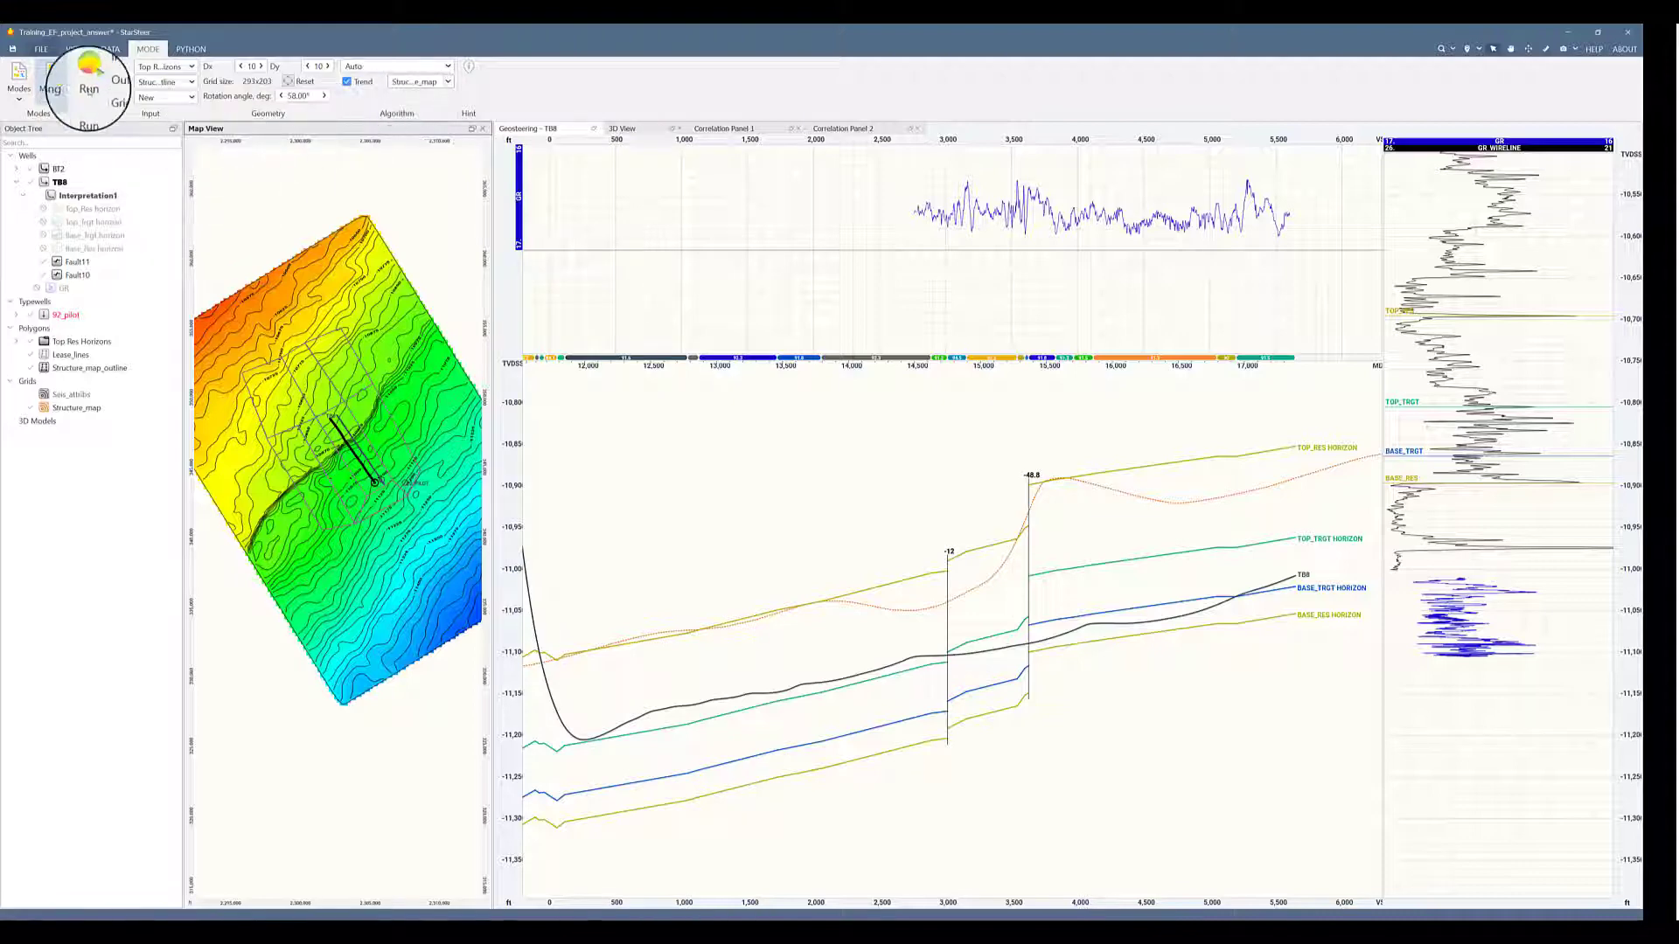
{"action": "left_click", "coordinate": [90, 87]}
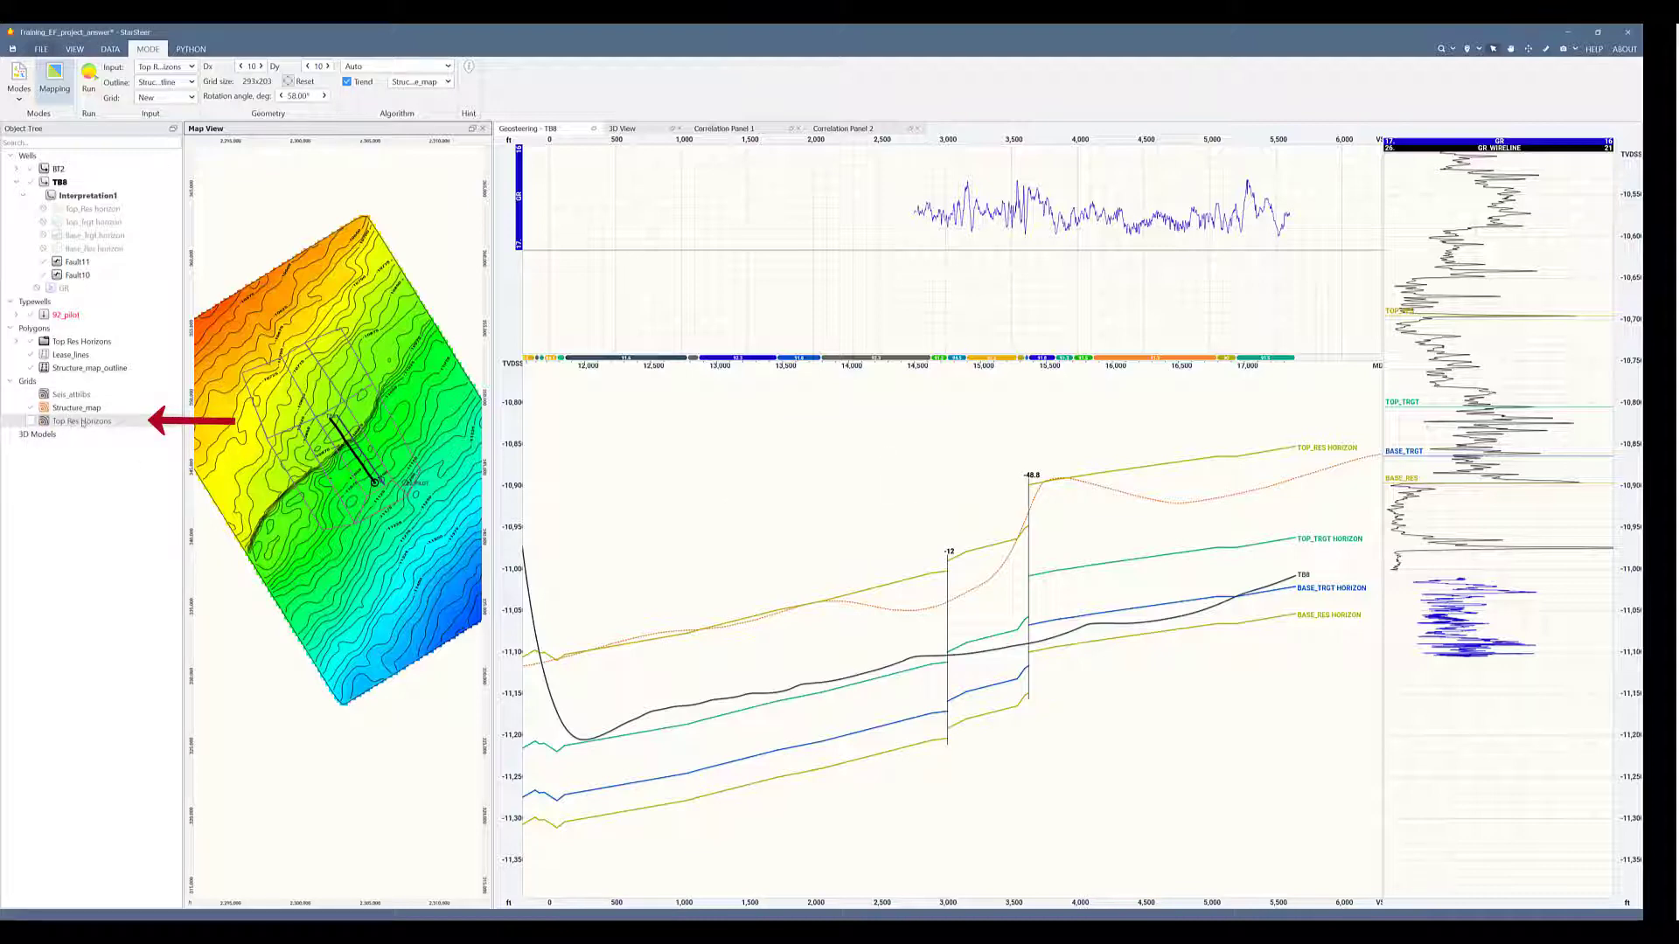
{"action": "left_click", "coordinate": [82, 420]}
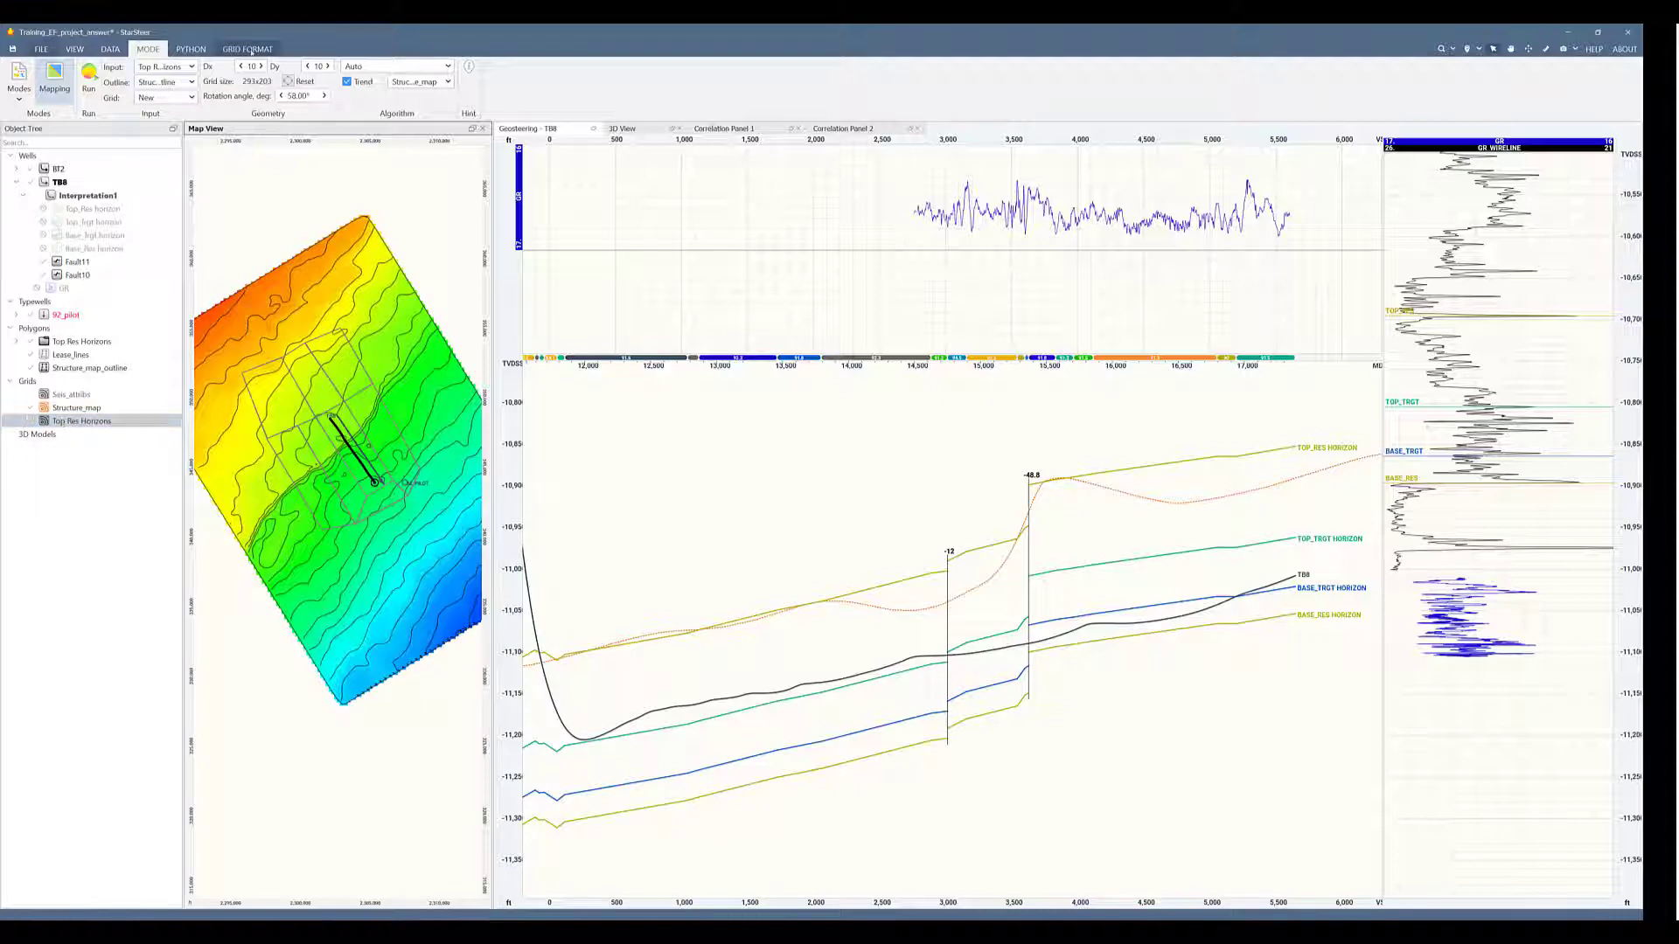
- Set the grid's contour increment to 25 and expand Polygons > Top Res Horizons
{"action": "left_click", "coordinate": [248, 48]}
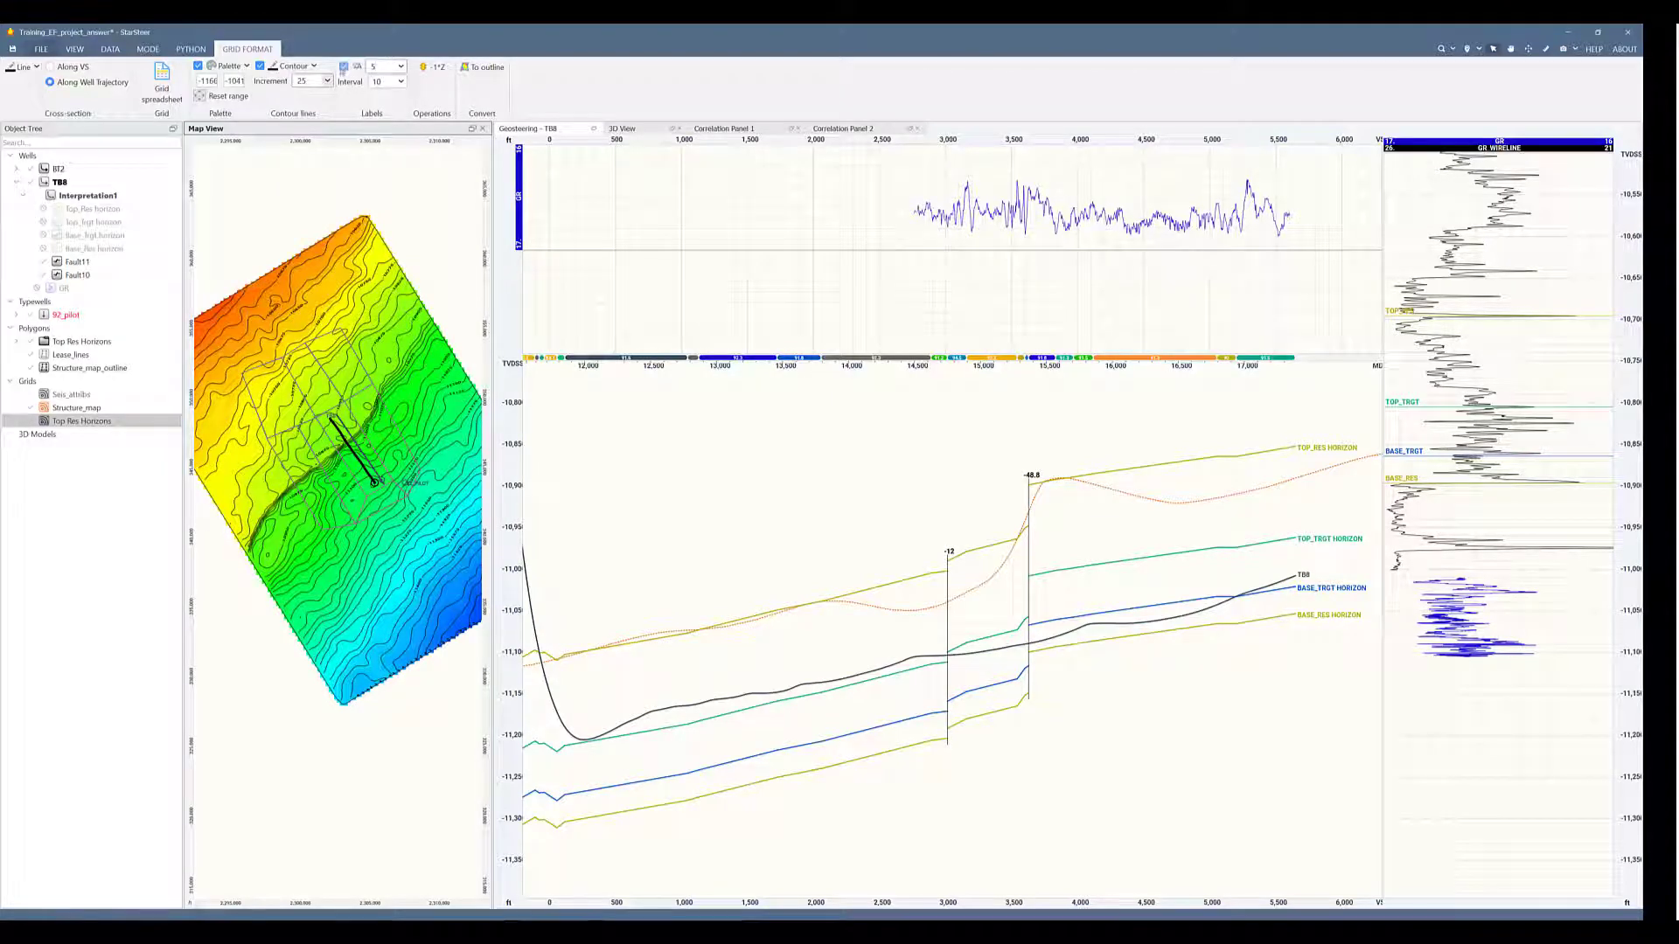
{"action": "left_click", "coordinate": [77, 408]}
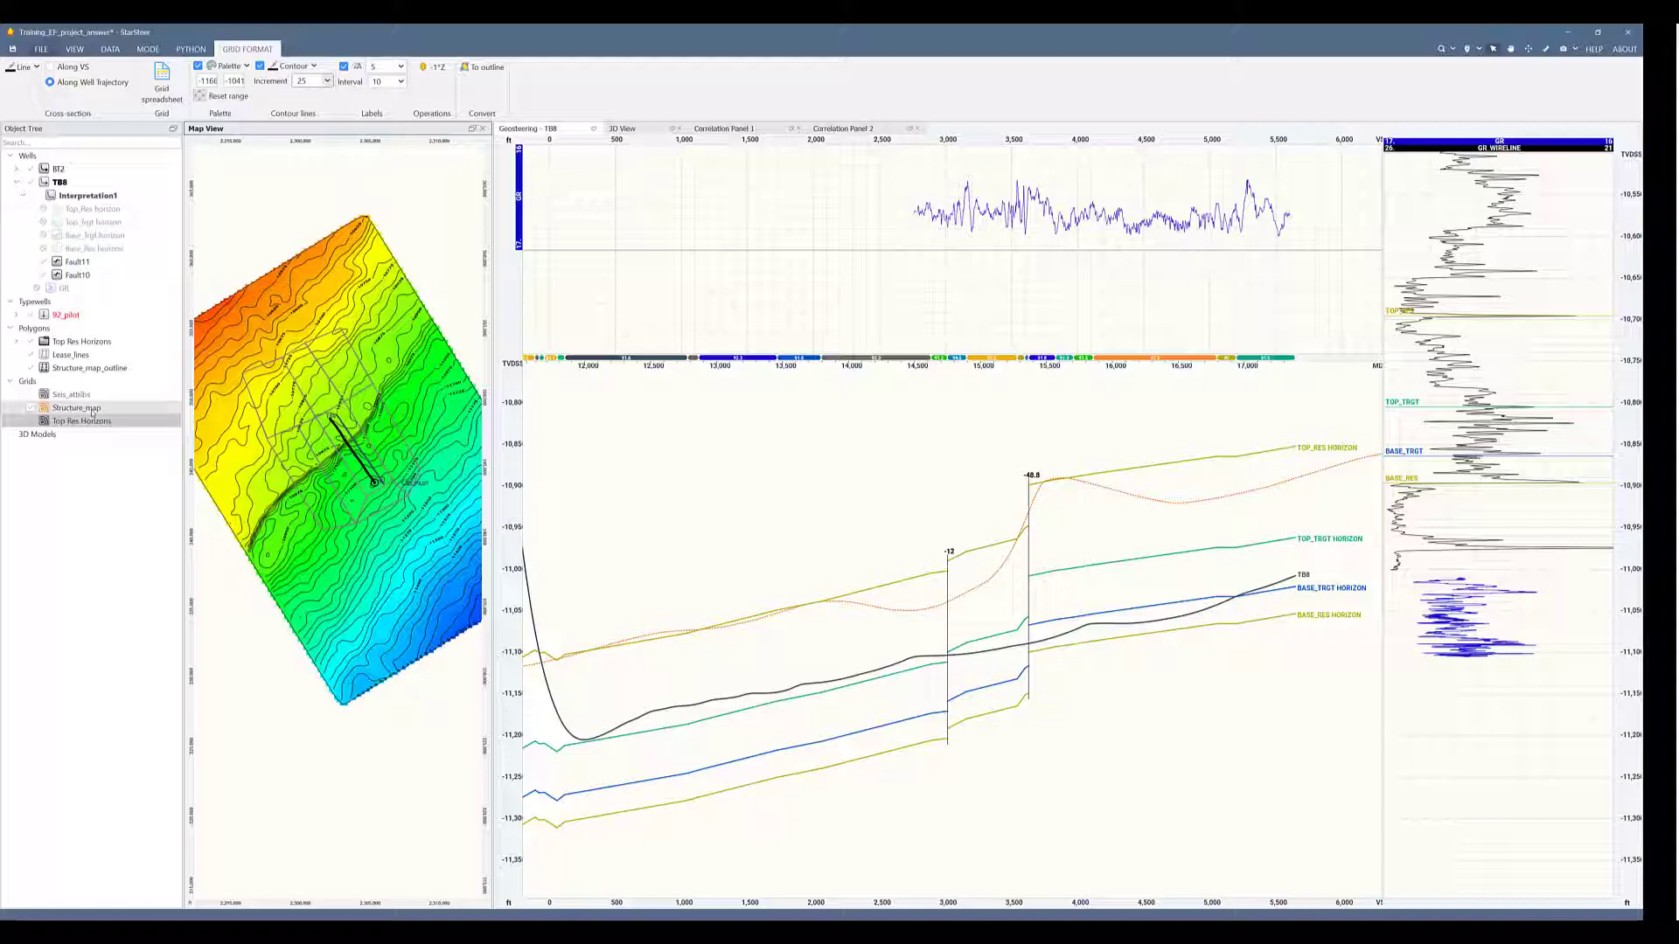
{"action": "left_click", "coordinate": [86, 367]}
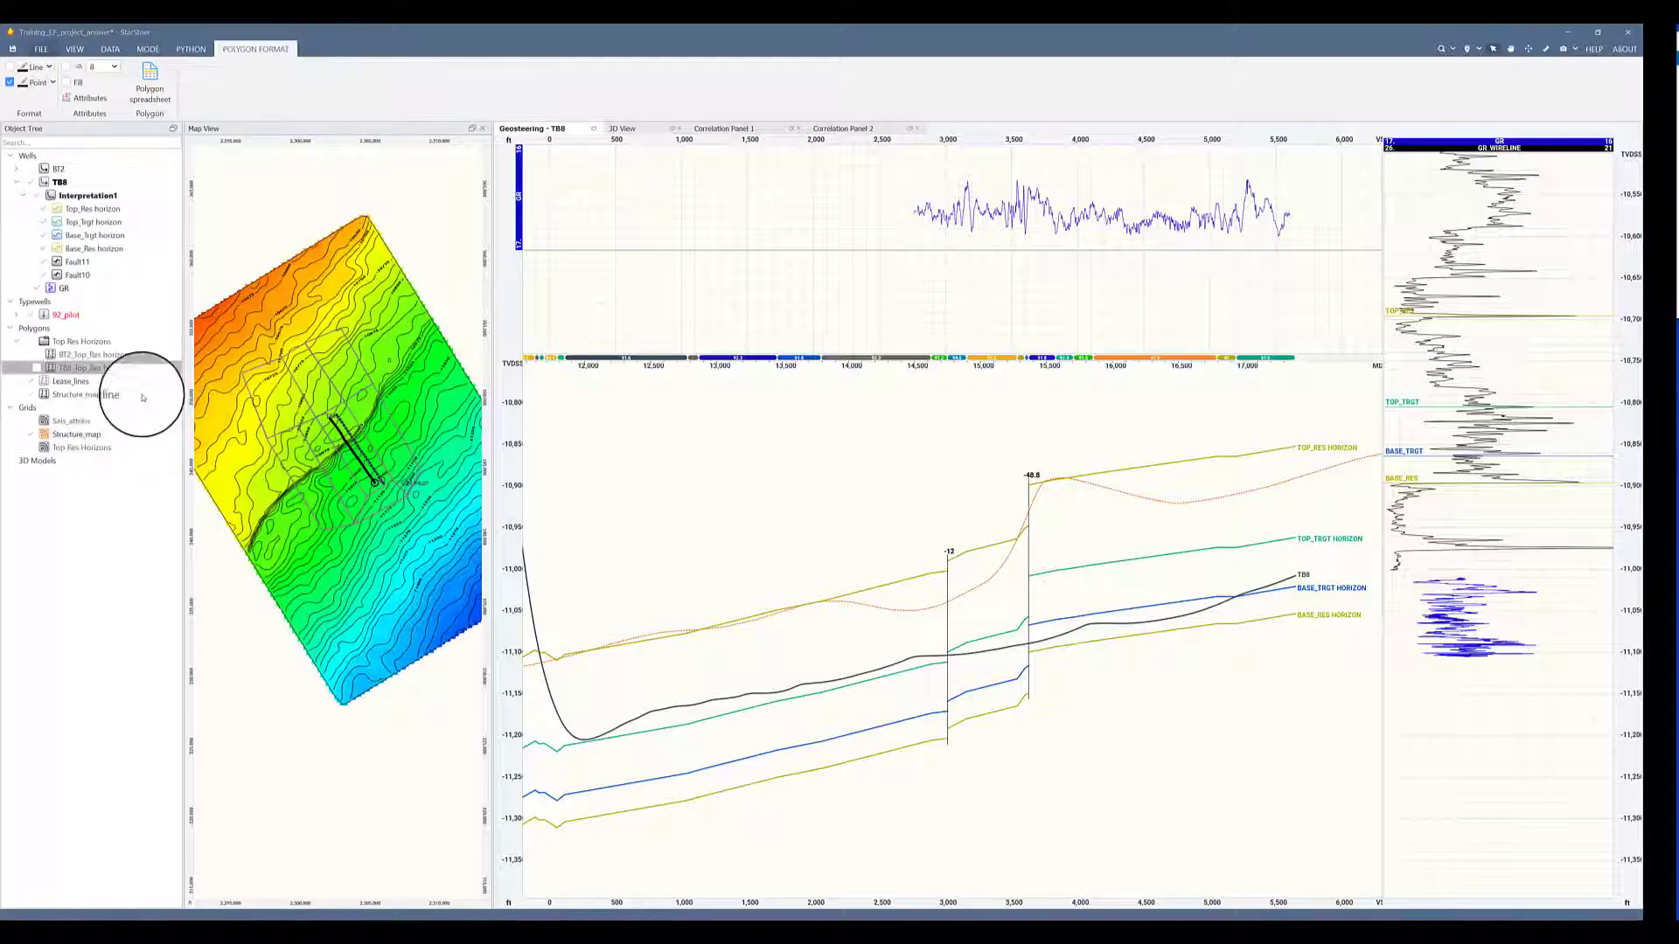